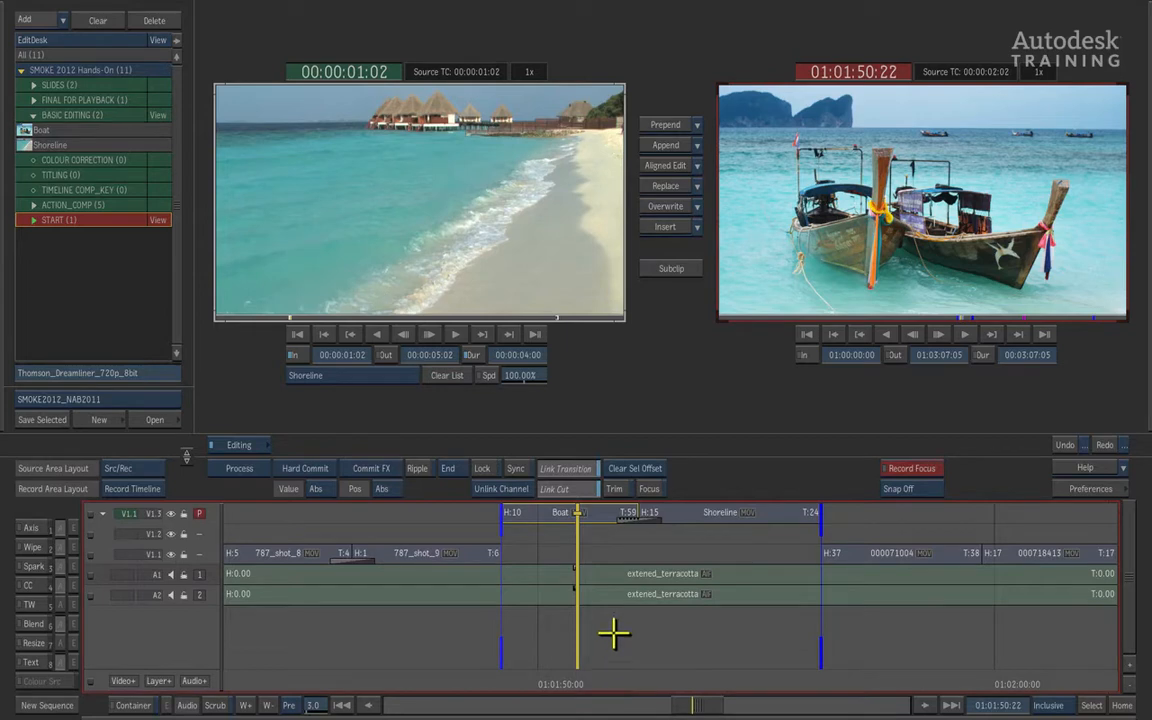
{"action": "mouse_move", "coordinate": [612, 632]}
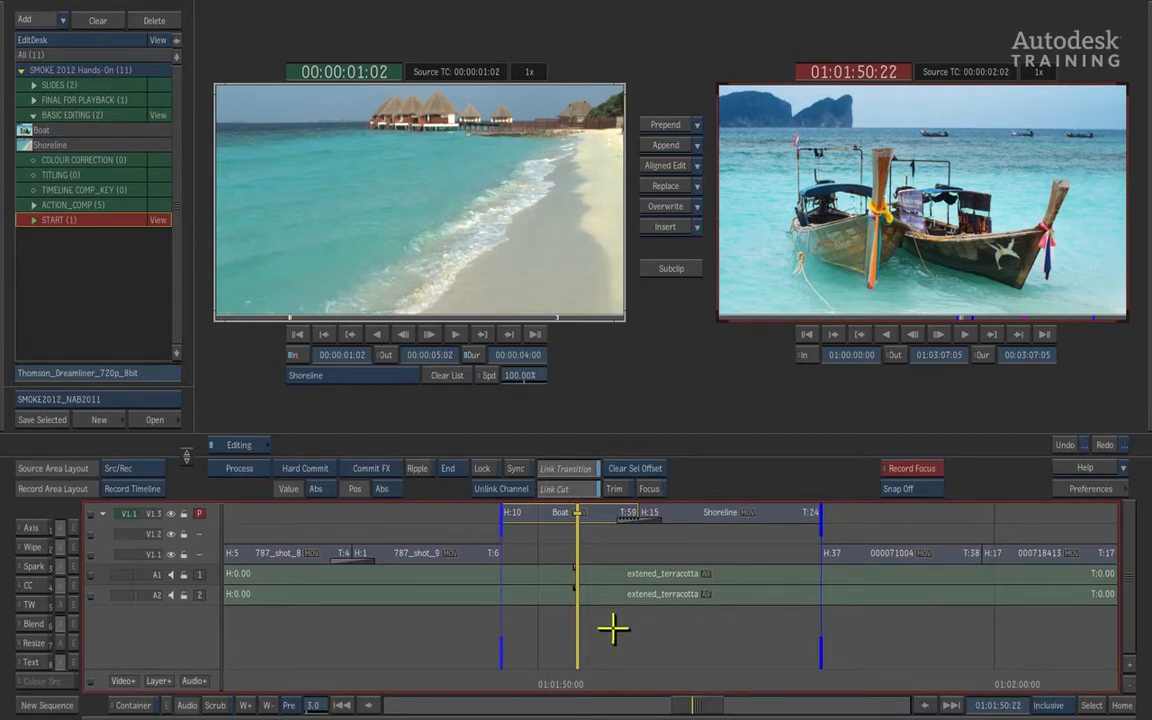
{"action": "mouse_move", "coordinate": [620, 628]}
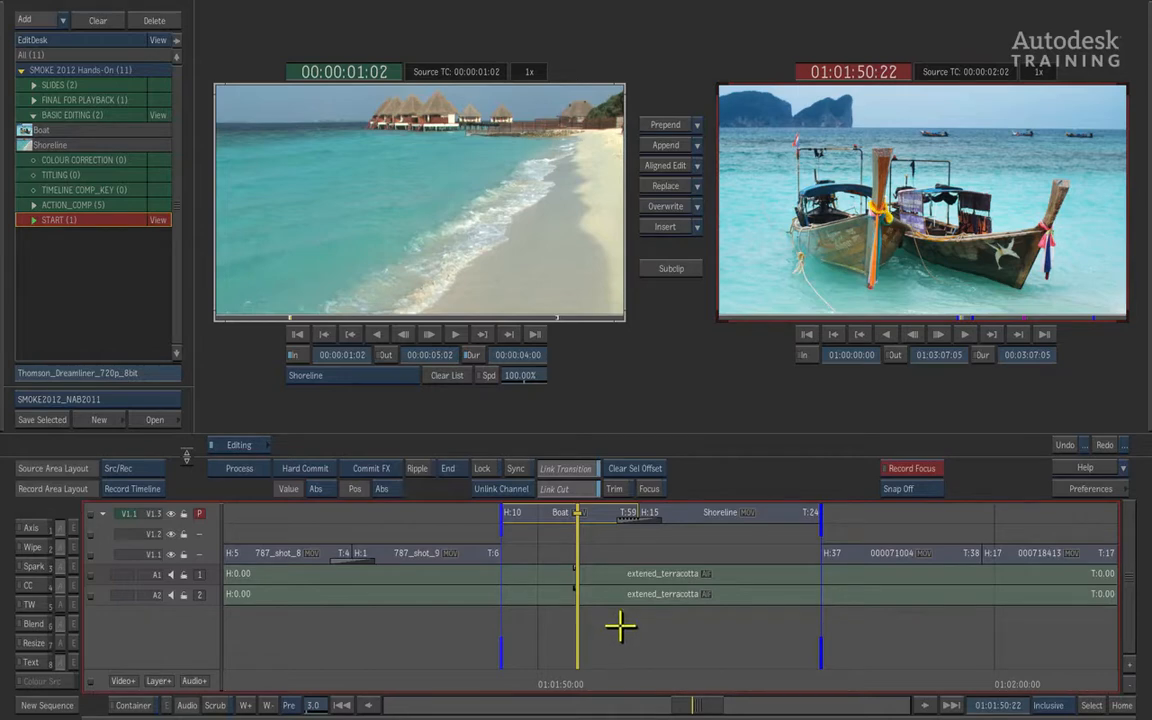
{"action": "mouse_move", "coordinate": [610, 628]}
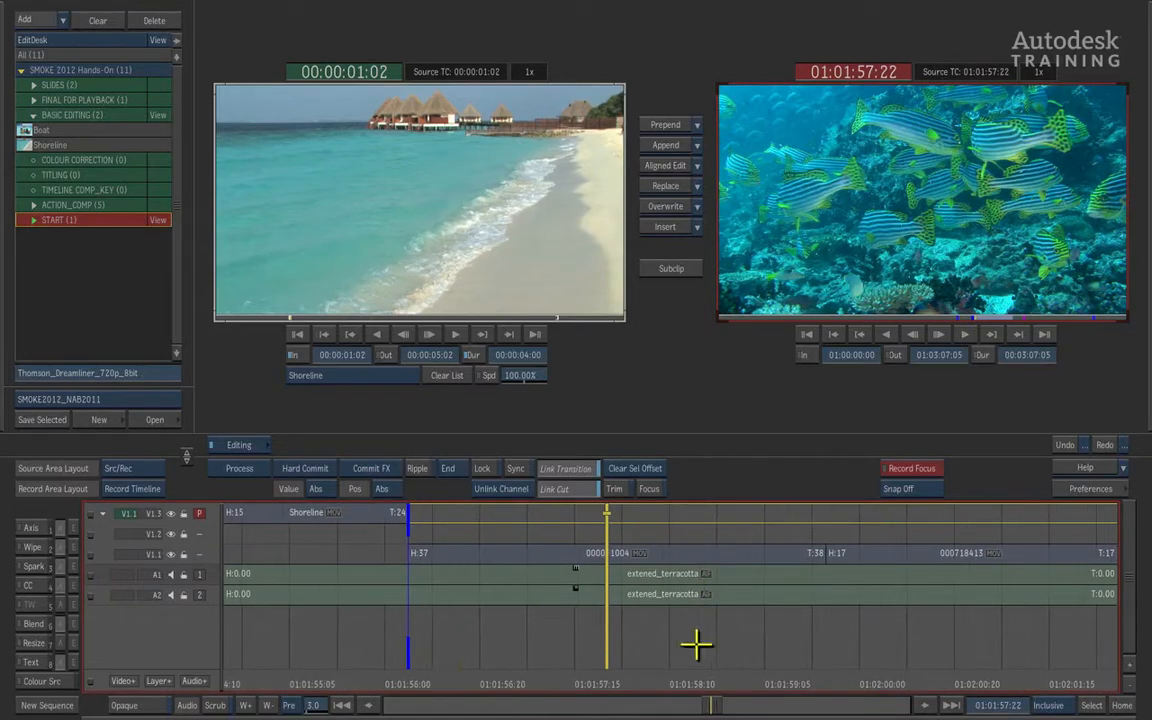
{"action": "mouse_move", "coordinate": [688, 648]}
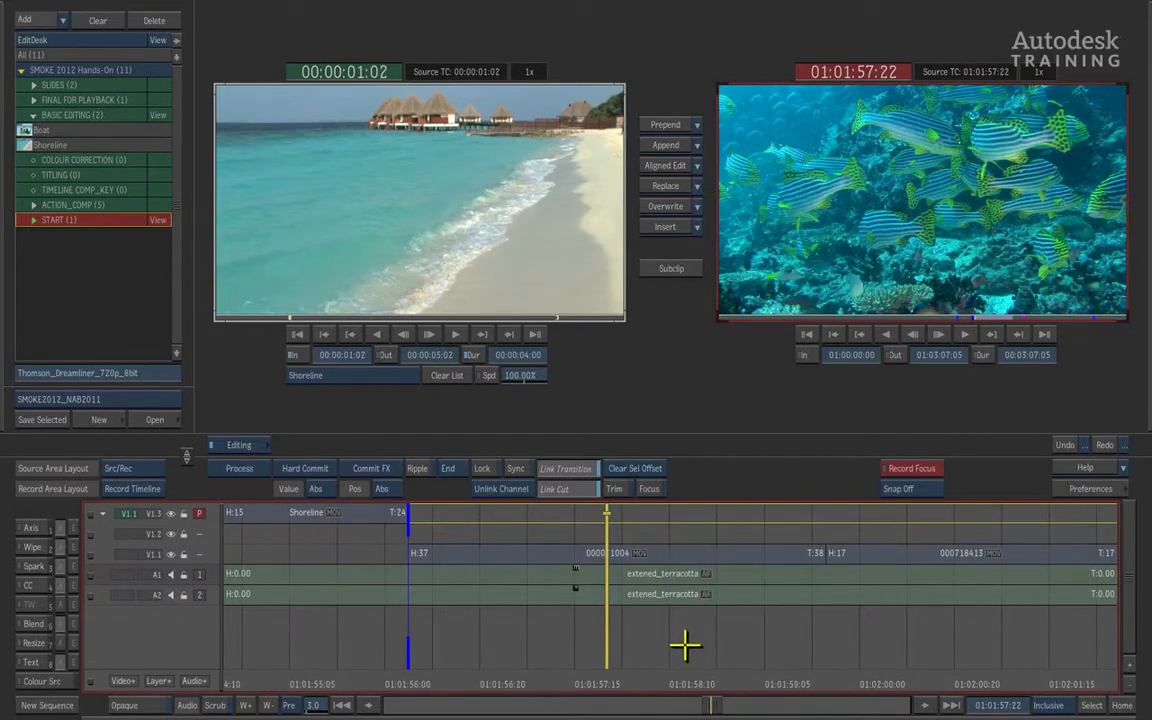
{"action": "mouse_move", "coordinate": [696, 652]}
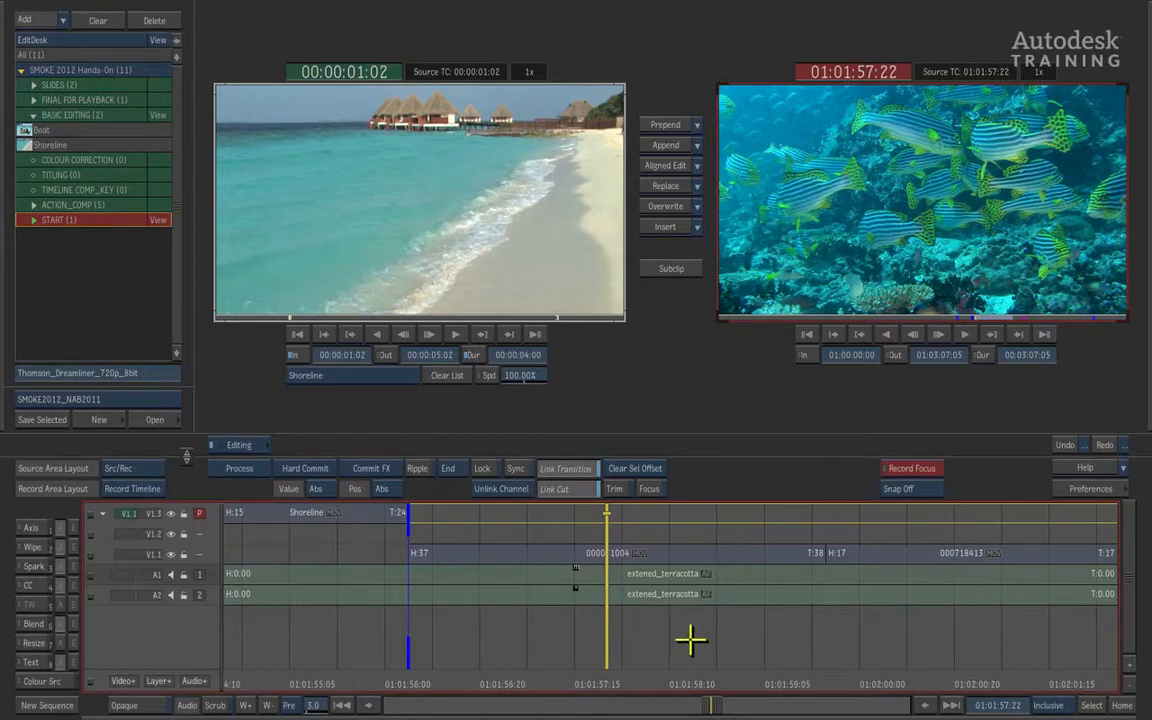
{"action": "mouse_move", "coordinate": [692, 644]}
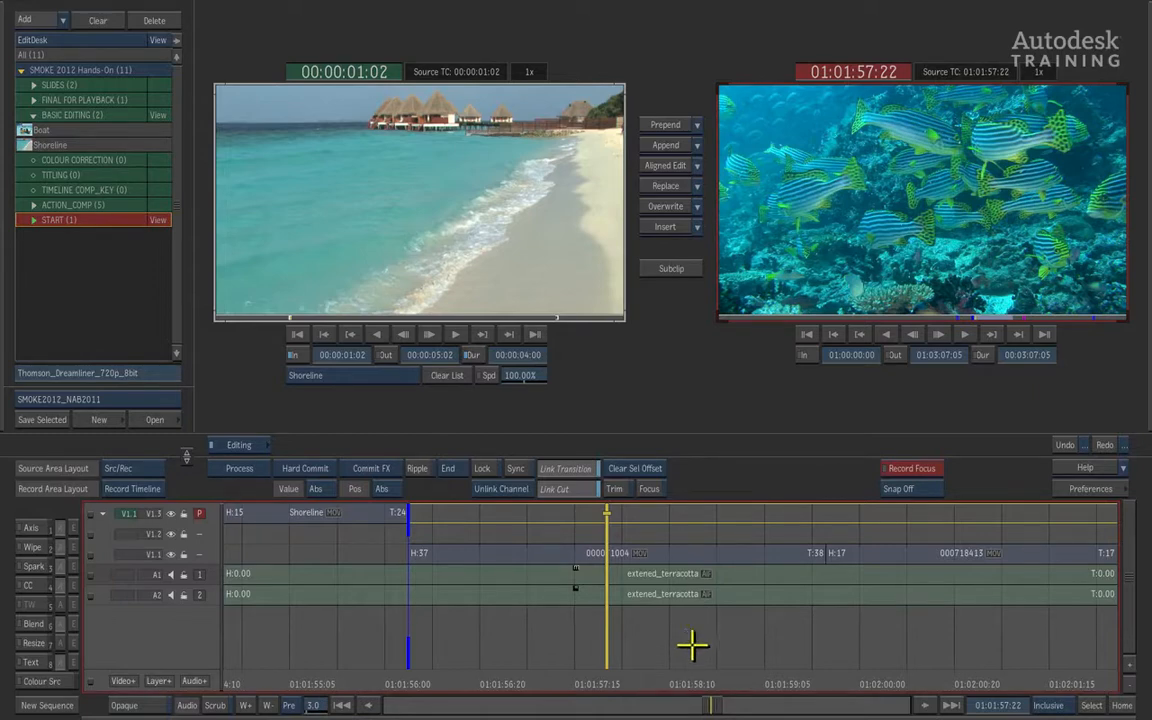
{"action": "mouse_move", "coordinate": [696, 638]}
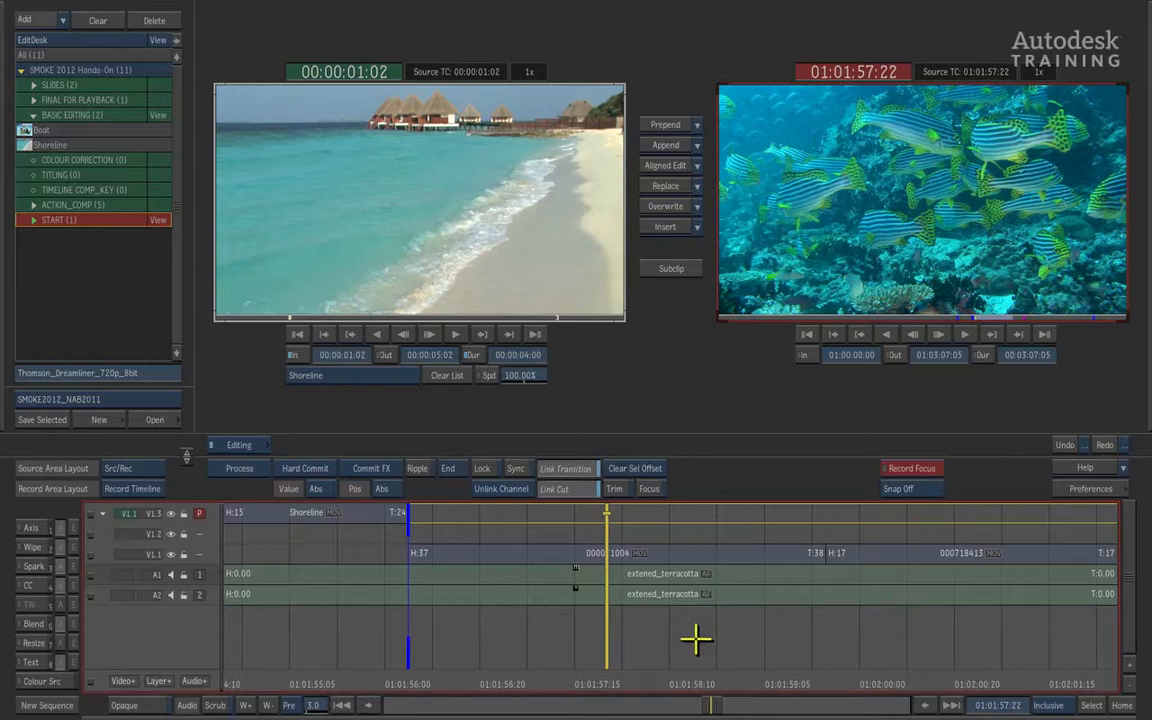
{"action": "mouse_move", "coordinate": [680, 388]}
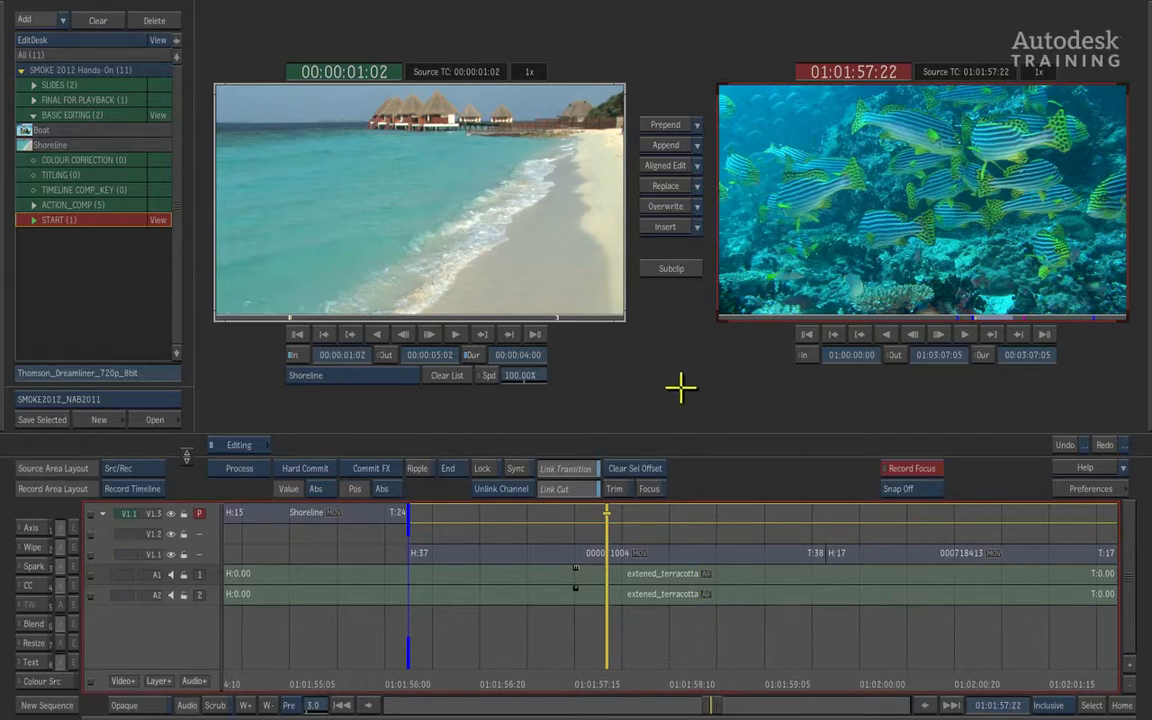
{"action": "mouse_move", "coordinate": [324, 296]}
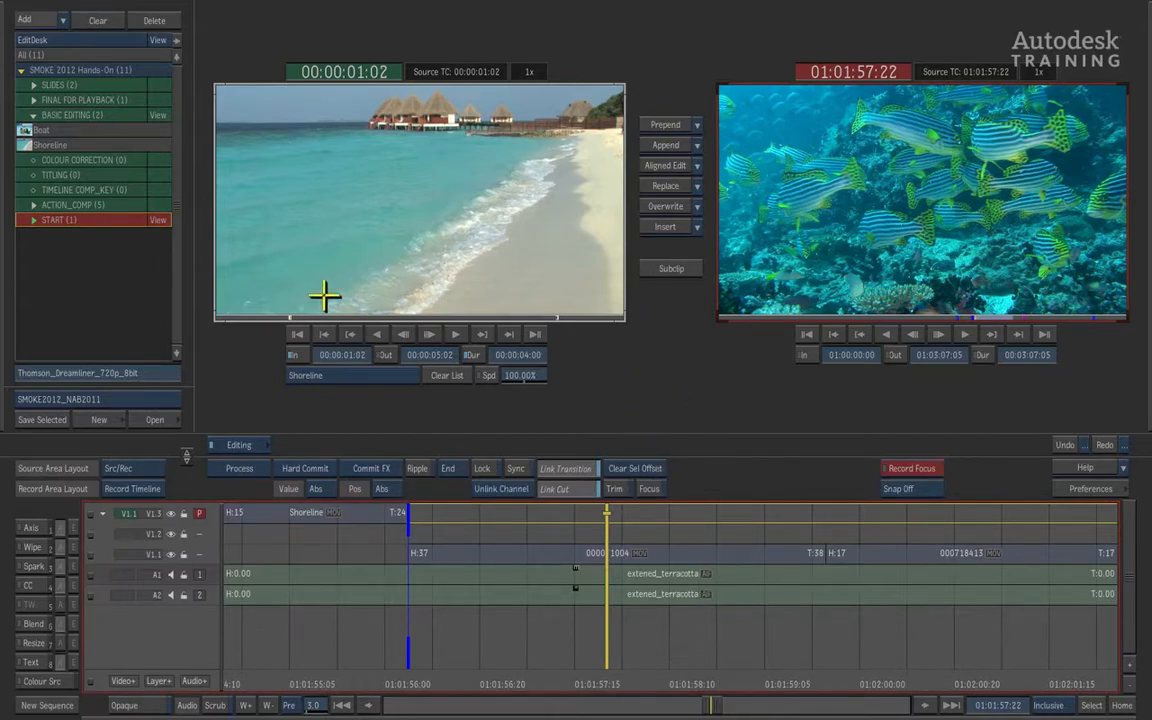
{"action": "mouse_move", "coordinate": [678, 388]}
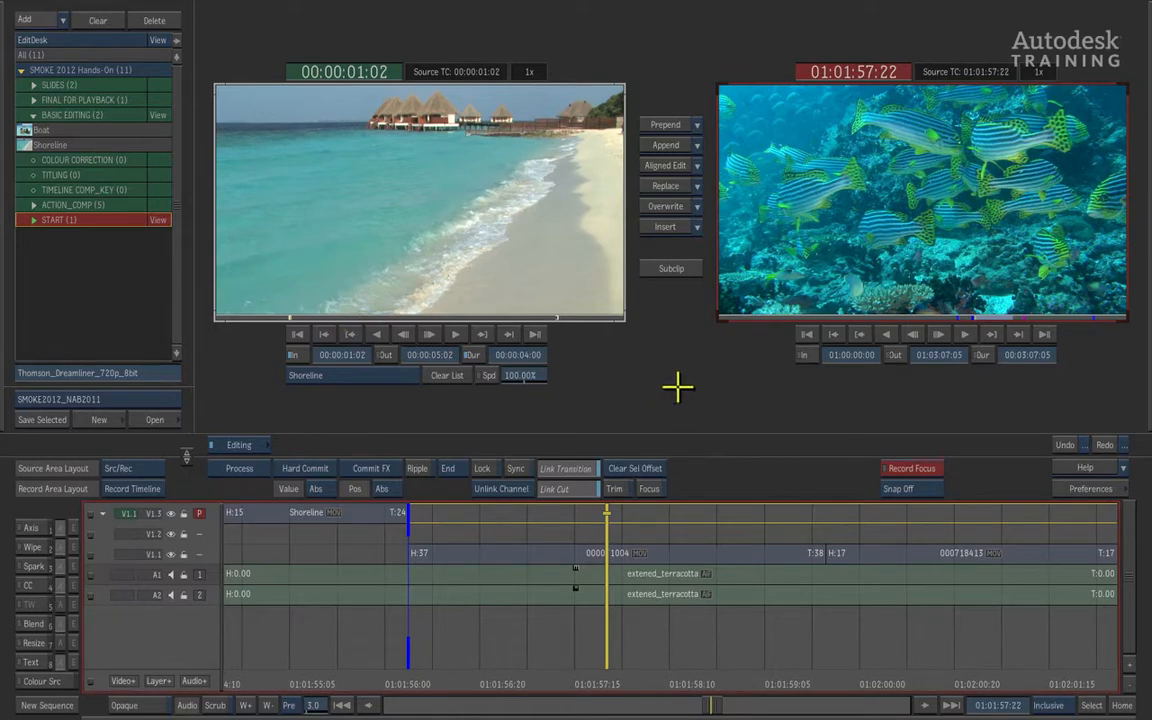
{"action": "mouse_move", "coordinate": [682, 374]}
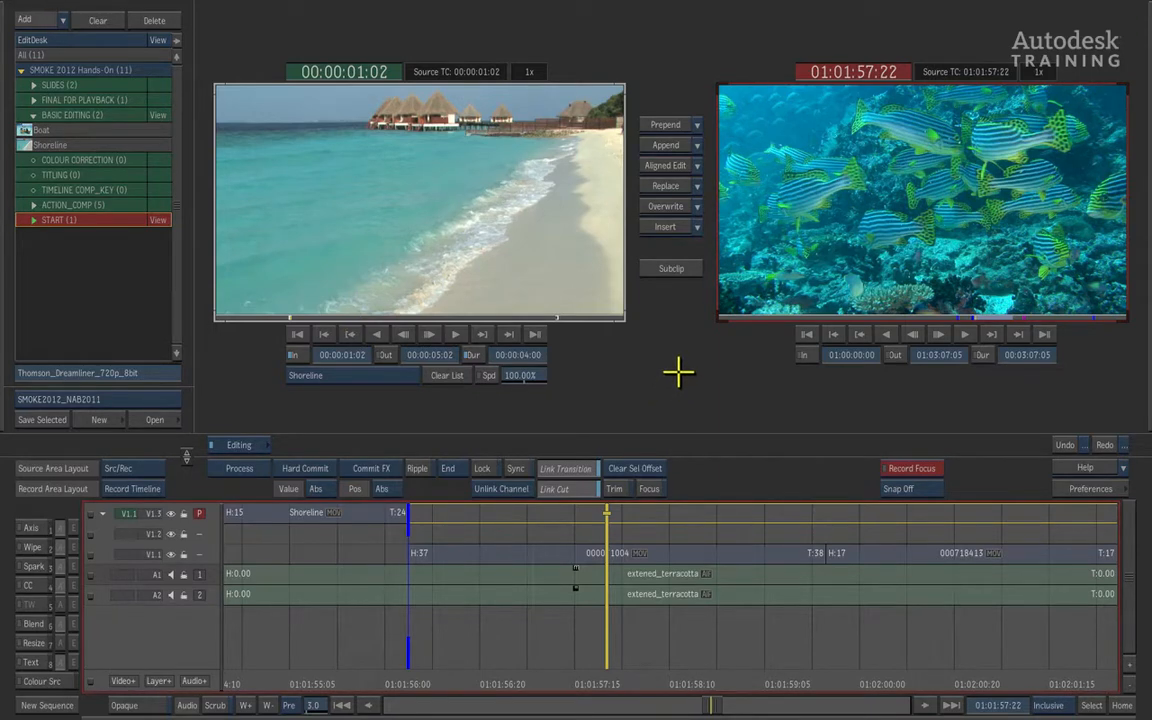
{"action": "mouse_move", "coordinate": [20, 470]}
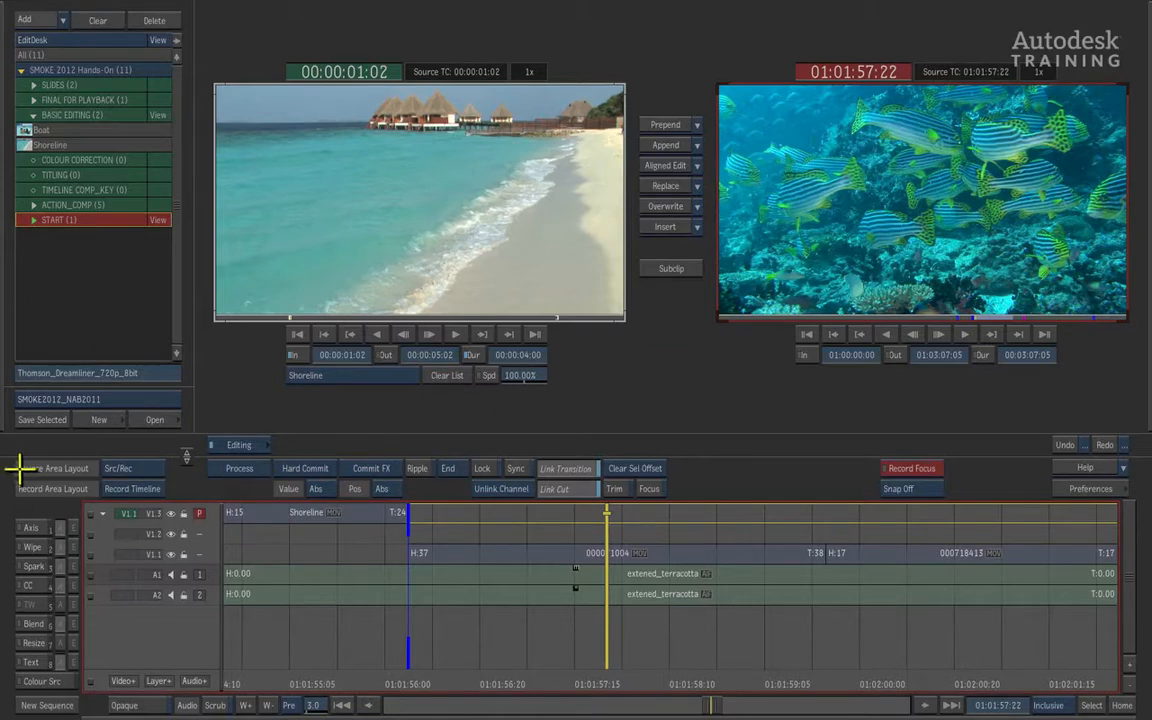
{"action": "mouse_move", "coordinate": [138, 476]}
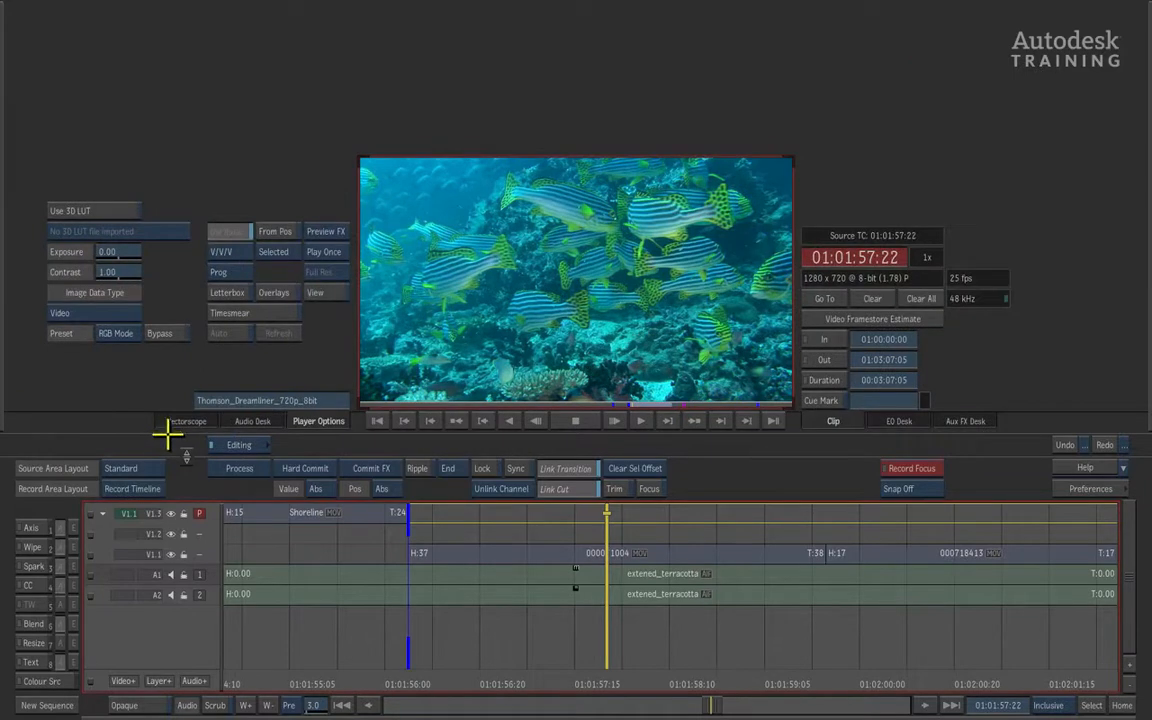
{"action": "mouse_move", "coordinate": [464, 270]}
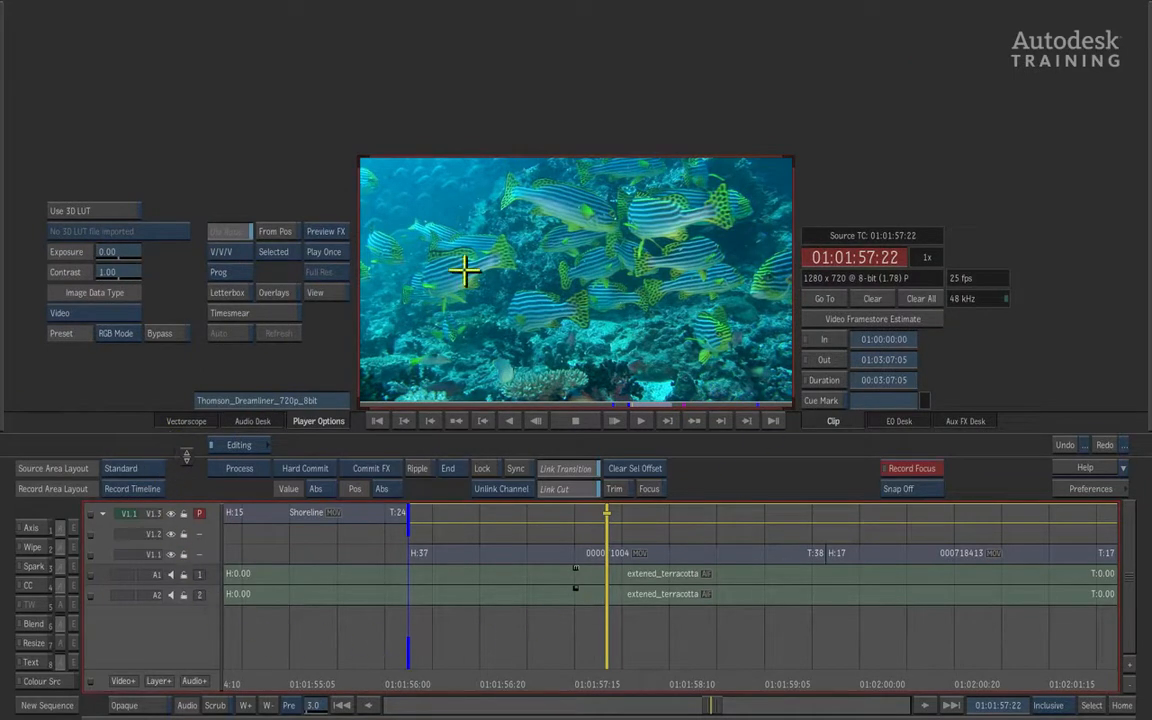
{"action": "mouse_move", "coordinate": [628, 710]}
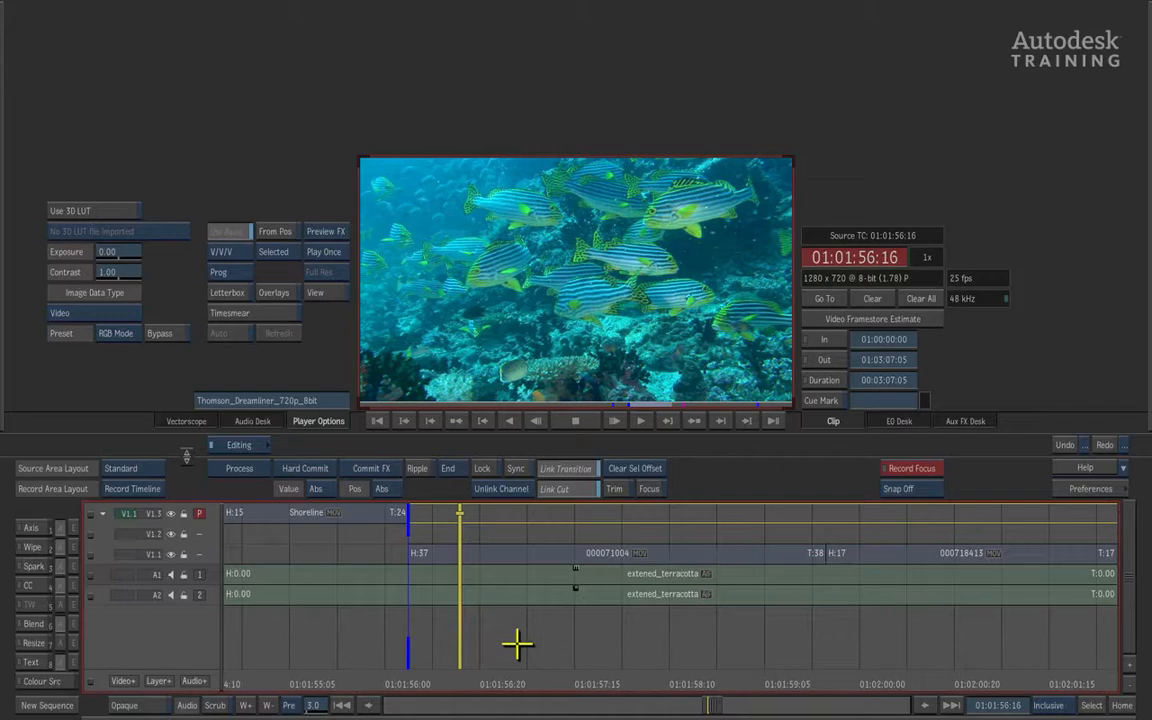
{"action": "mouse_move", "coordinate": [522, 636]}
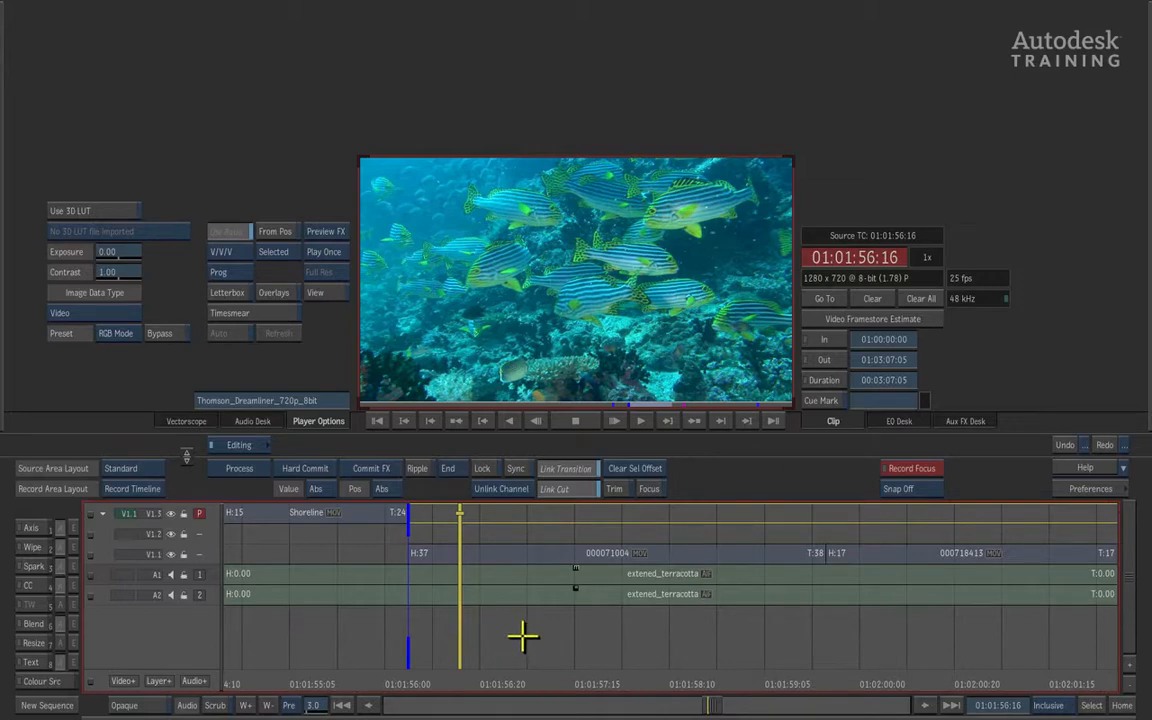
{"action": "mouse_move", "coordinate": [520, 636]}
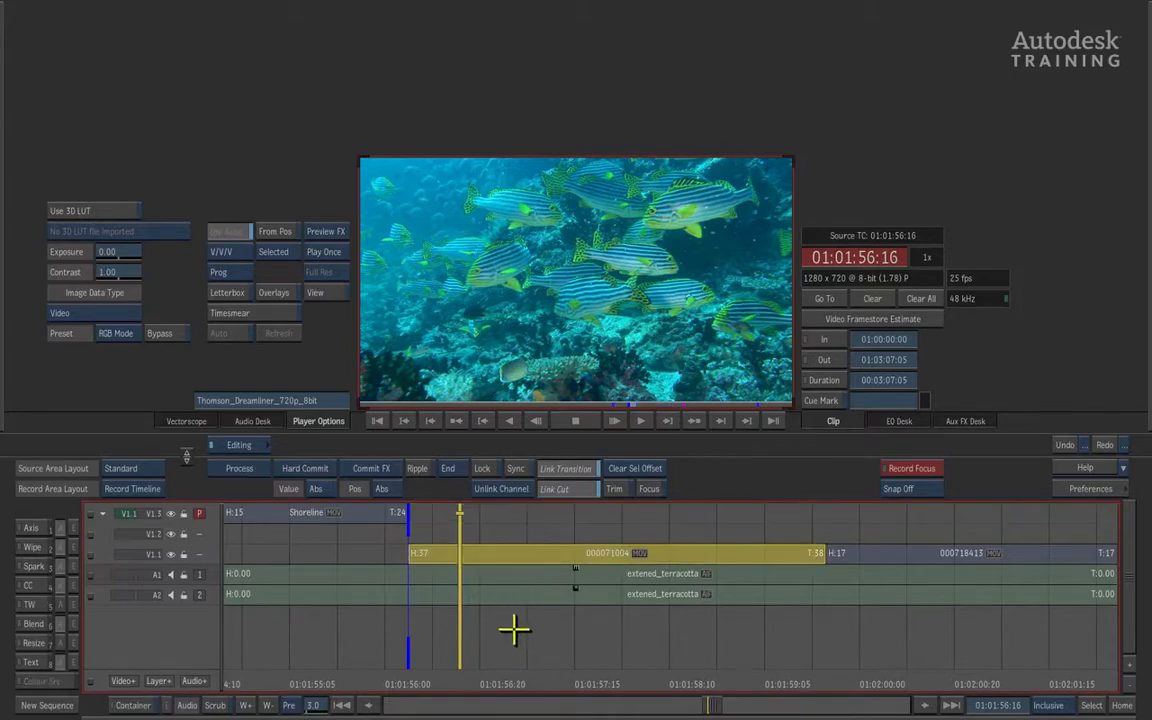
{"action": "mouse_move", "coordinate": [516, 628]}
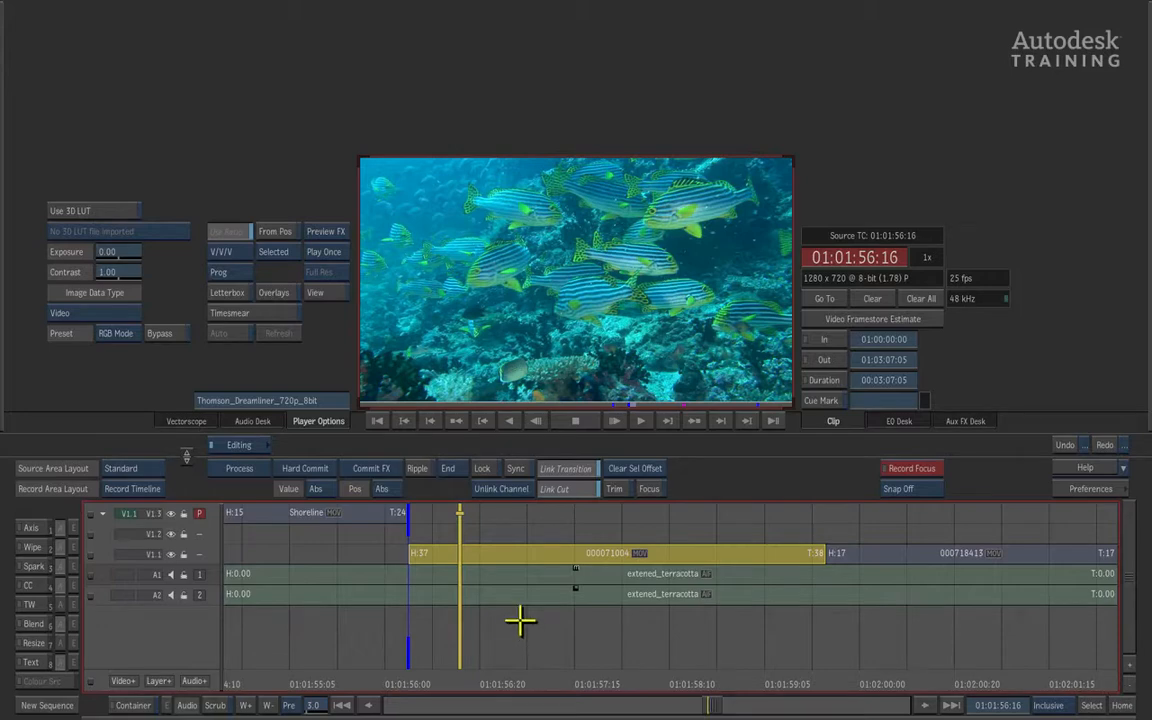
{"action": "mouse_move", "coordinate": [524, 620]}
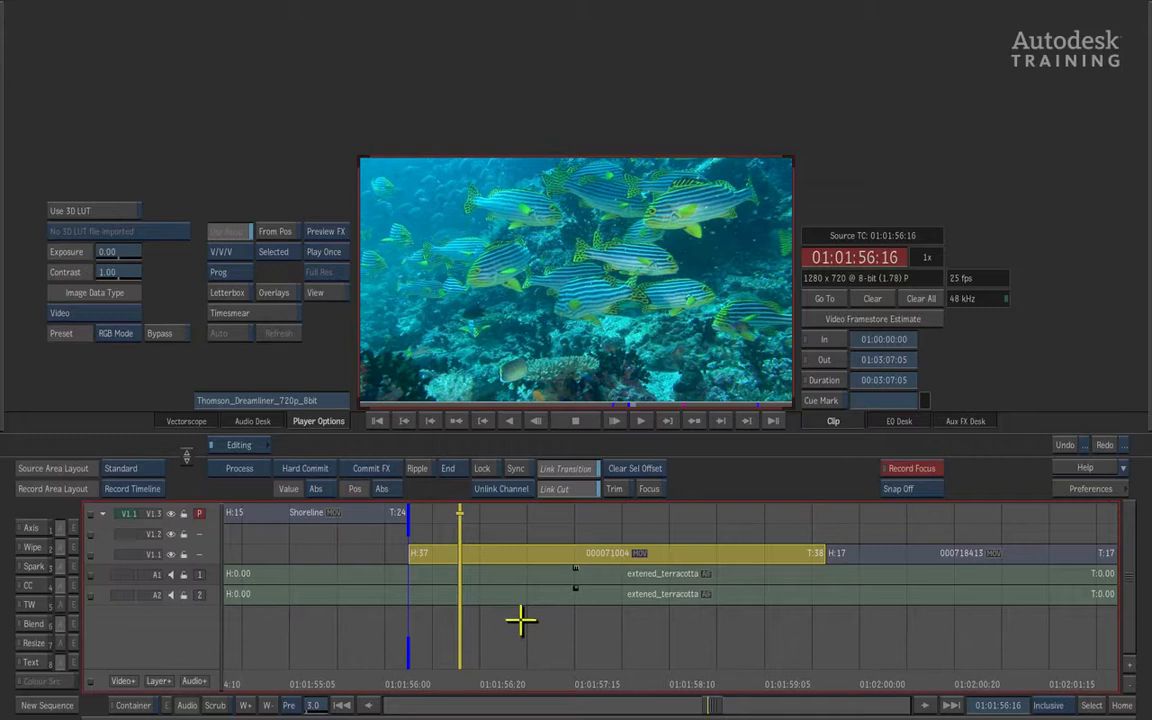
{"action": "mouse_move", "coordinate": [518, 628]}
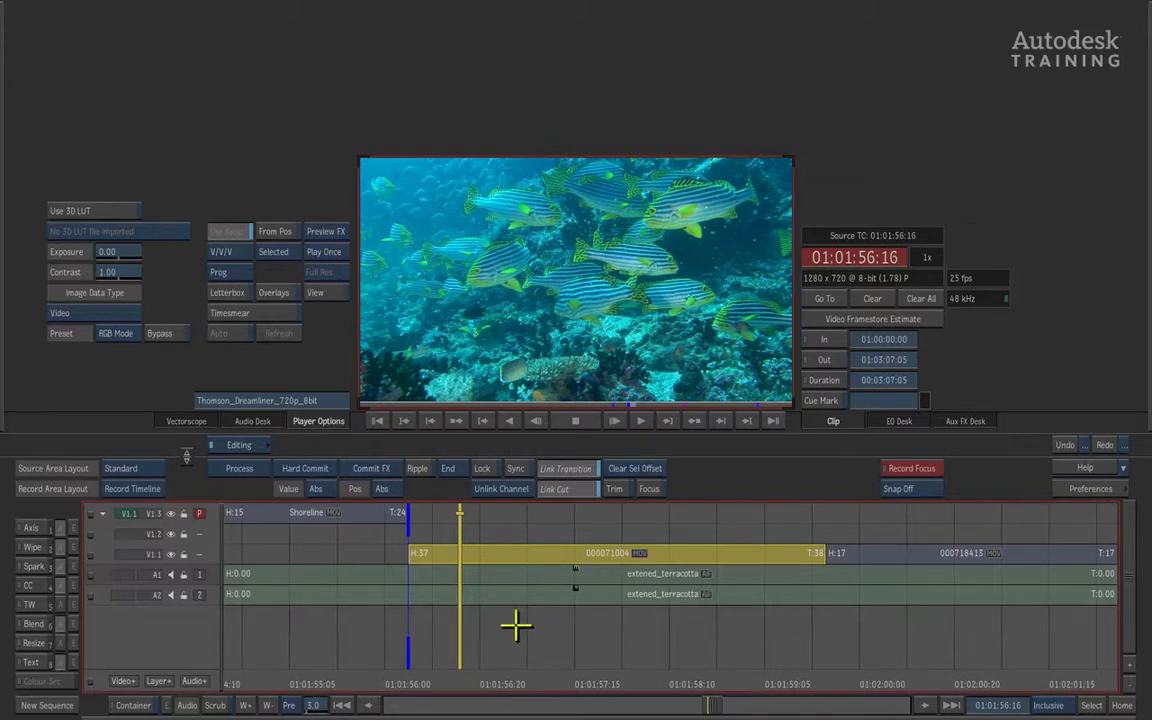
{"action": "mouse_move", "coordinate": [512, 632]}
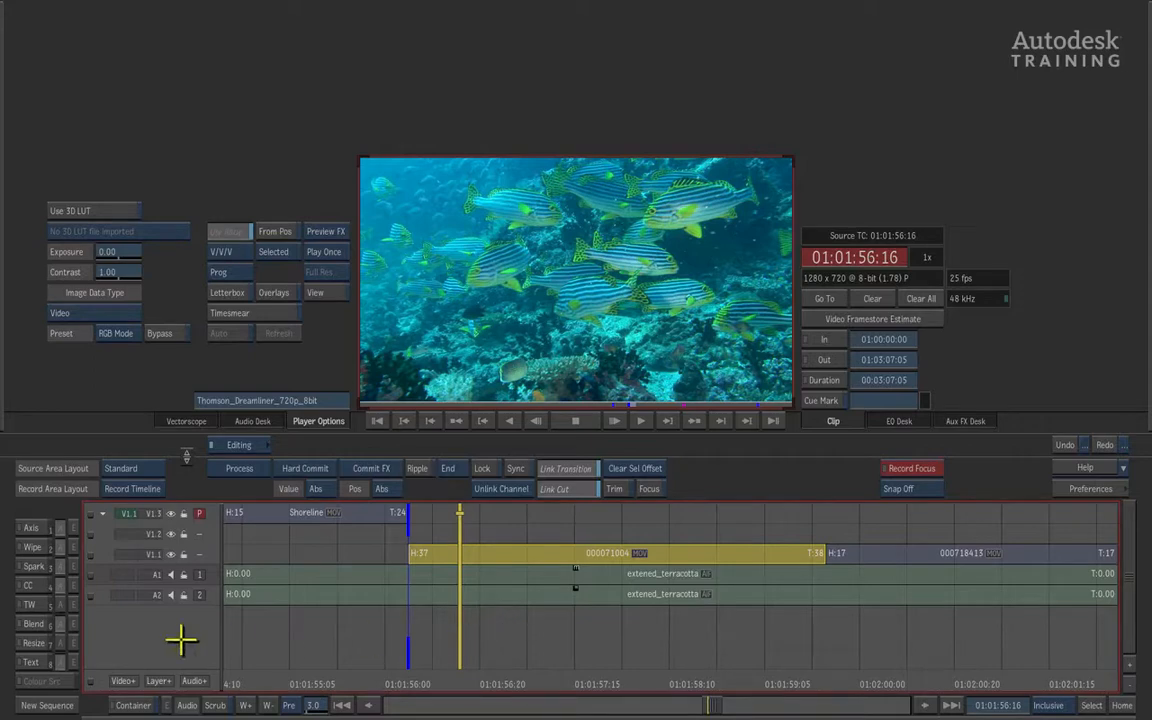
{"action": "mouse_move", "coordinate": [10, 624]}
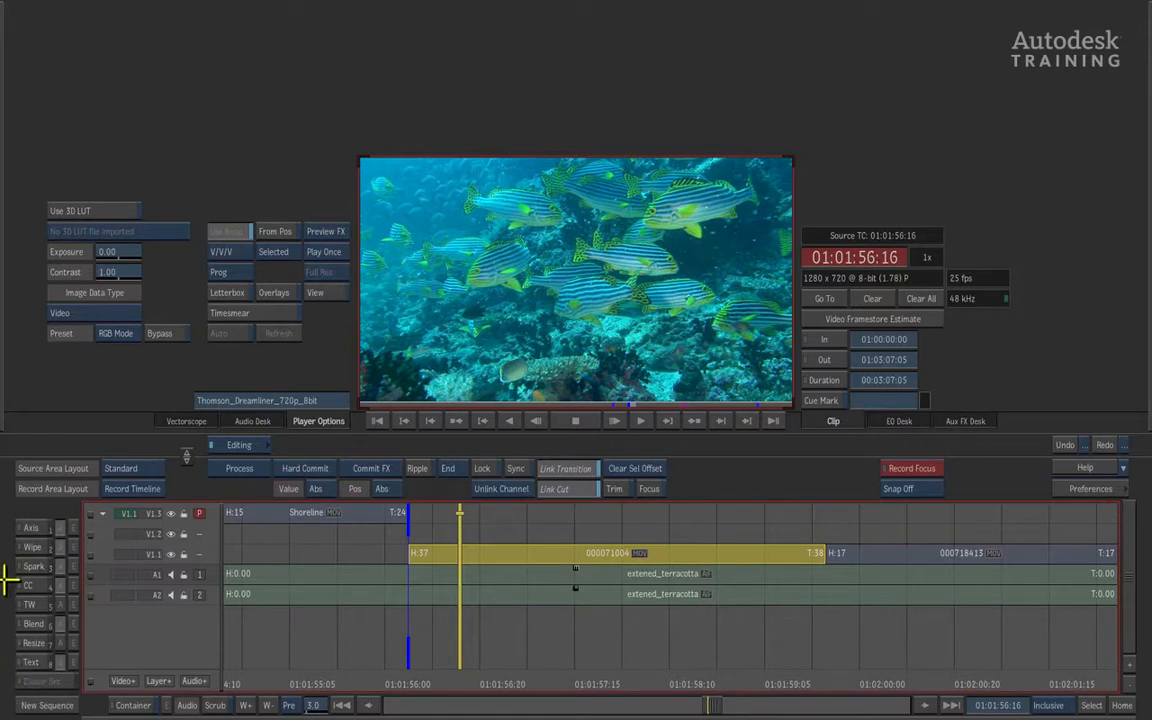
{"action": "mouse_move", "coordinate": [16, 608]}
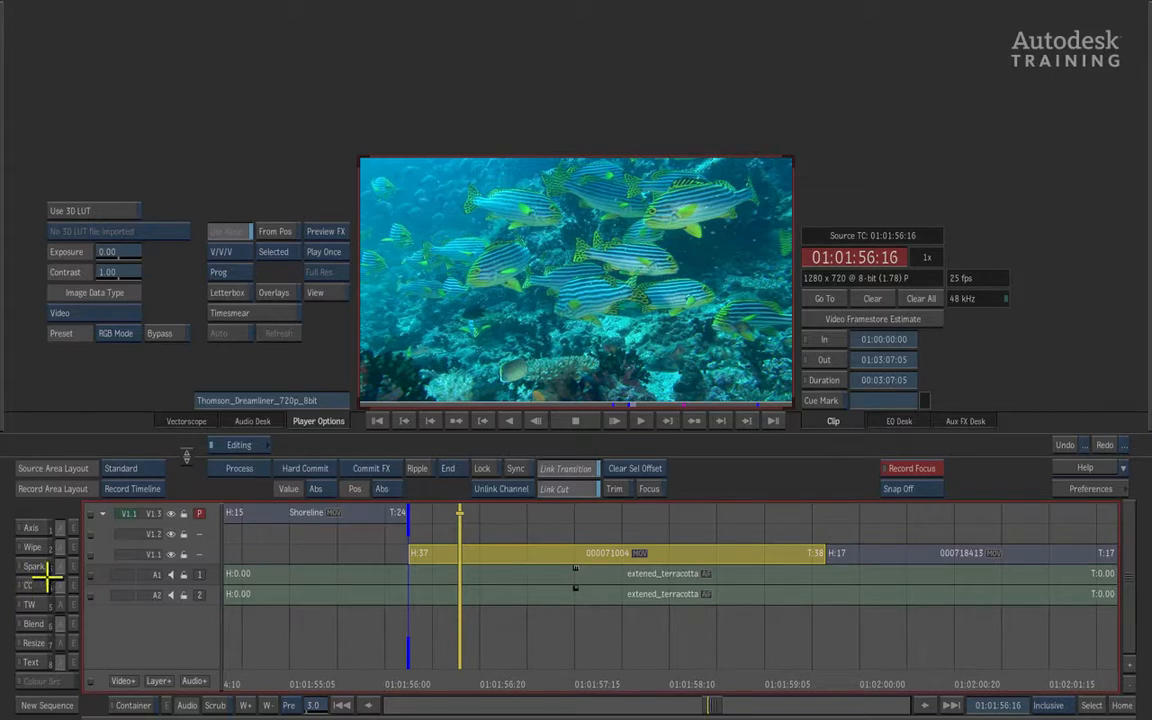
{"action": "mouse_move", "coordinate": [44, 584]}
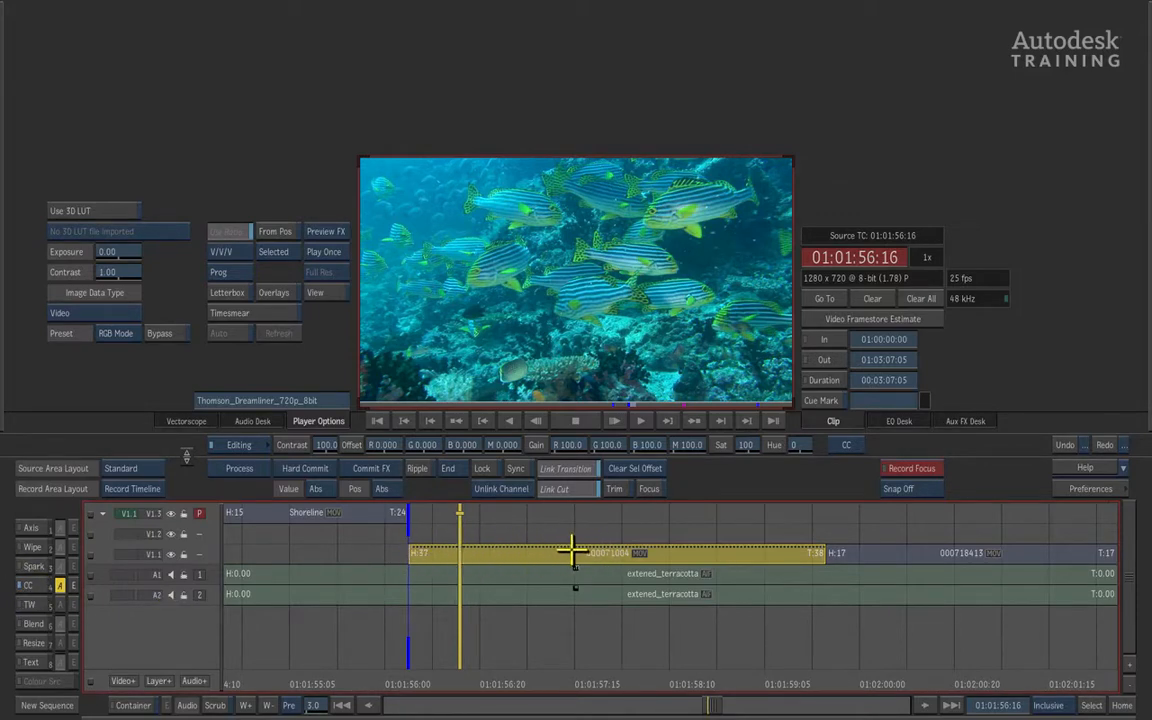
{"action": "mouse_move", "coordinate": [90, 620]}
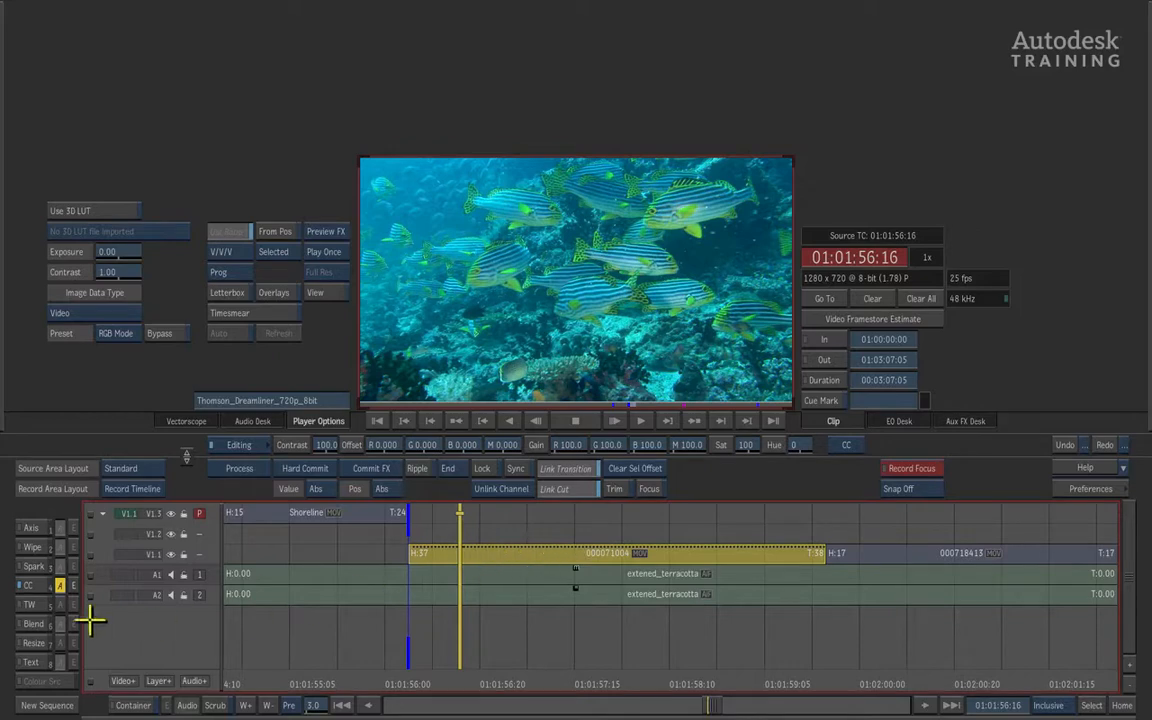
{"action": "mouse_move", "coordinate": [44, 584]}
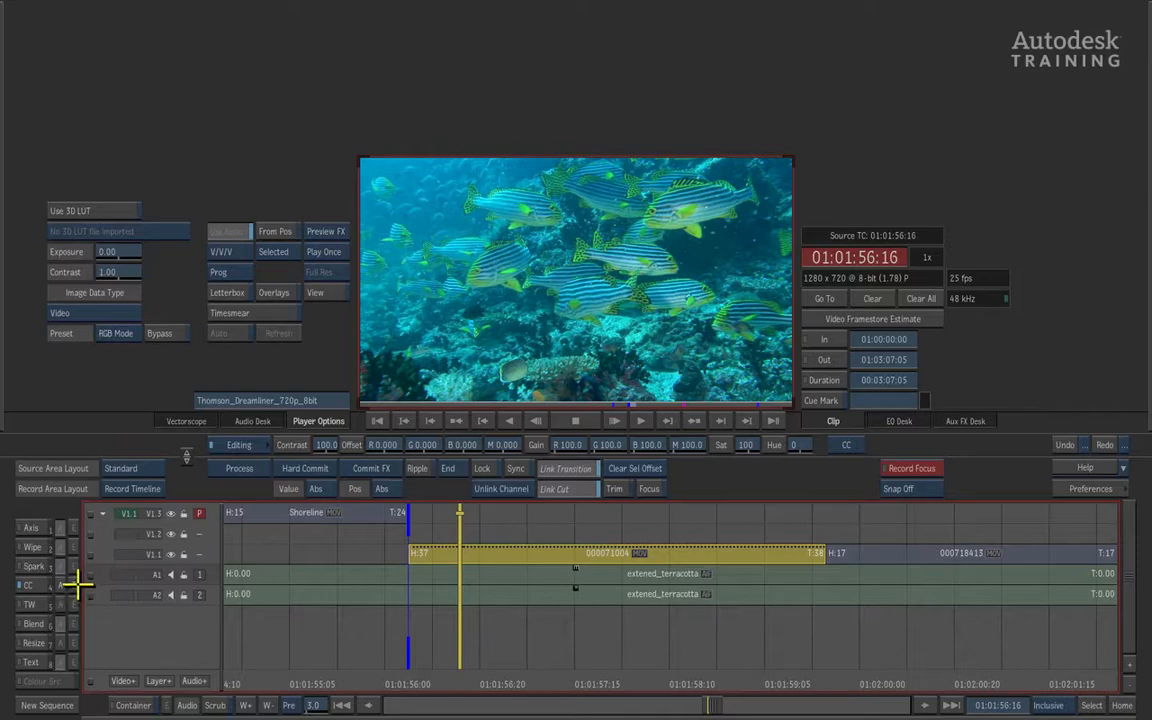
Step: Enter the Colour Corrector editor from the CC effect on the fish clip's track
{"action": "left_click", "coordinate": [28, 584]}
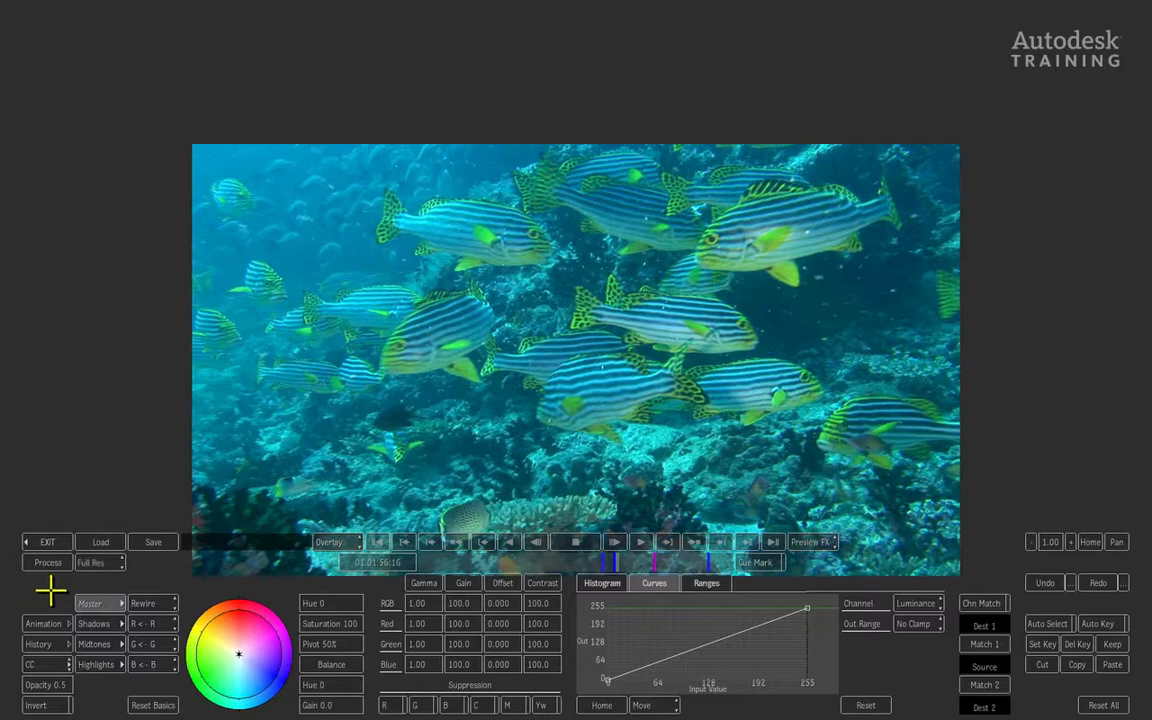
{"action": "mouse_move", "coordinate": [48, 592]}
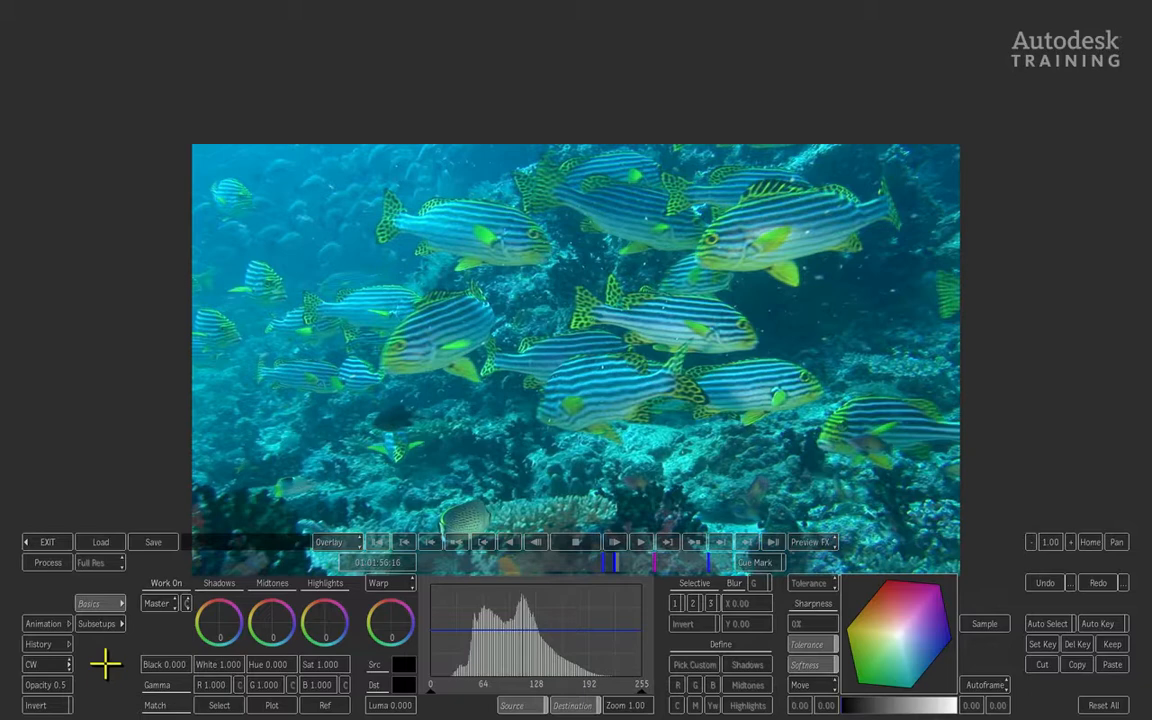
{"action": "mouse_move", "coordinate": [808, 384]}
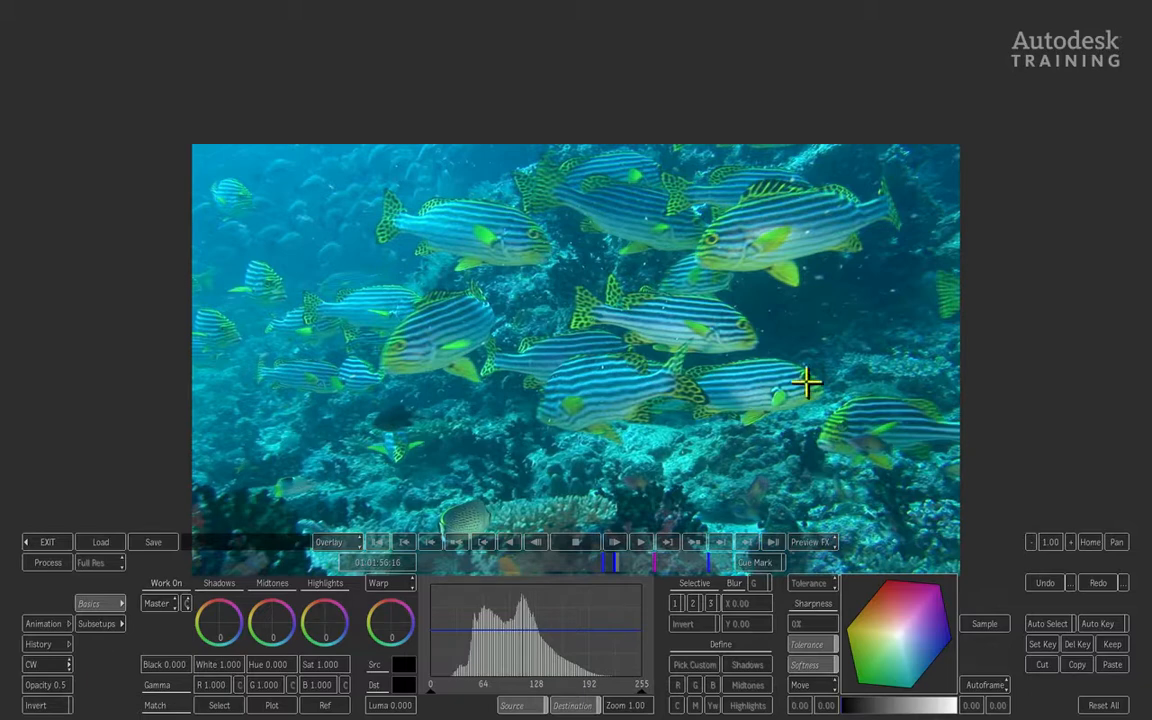
{"action": "mouse_move", "coordinate": [376, 168]}
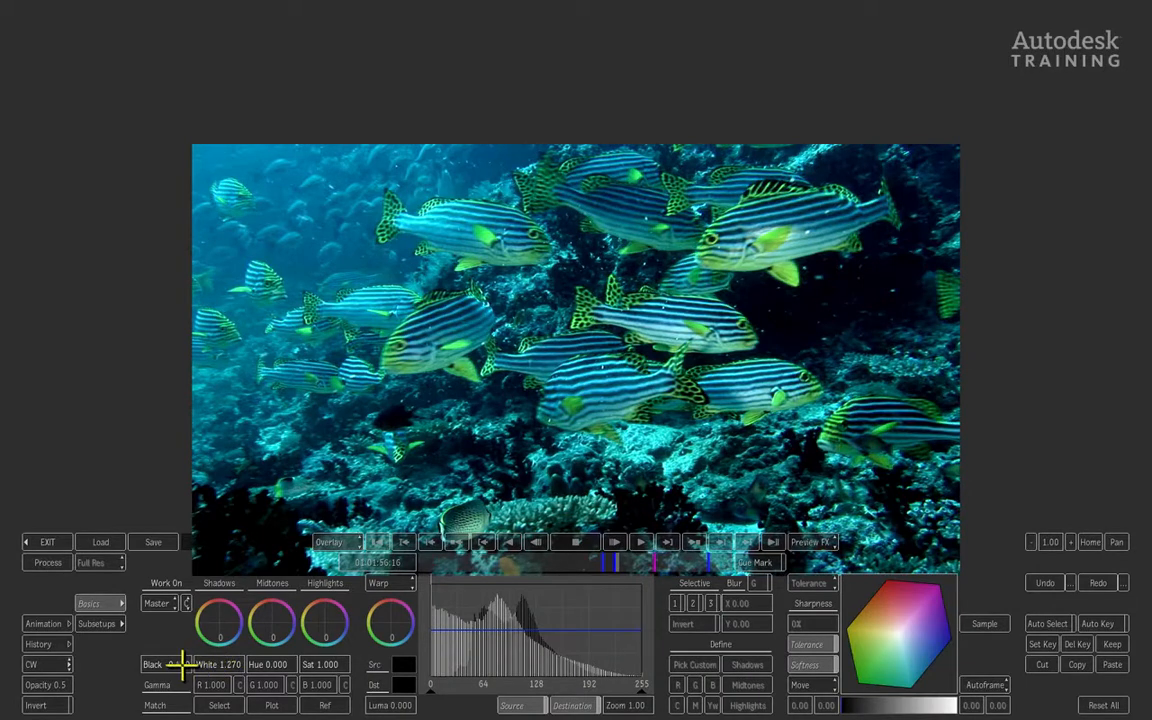
Step: Drag the Black value negative to about -0.460, crushing the fish shot's shadows
{"action": "left_click_drag", "start_coordinate": [164, 664], "coordinate": [184, 664]}
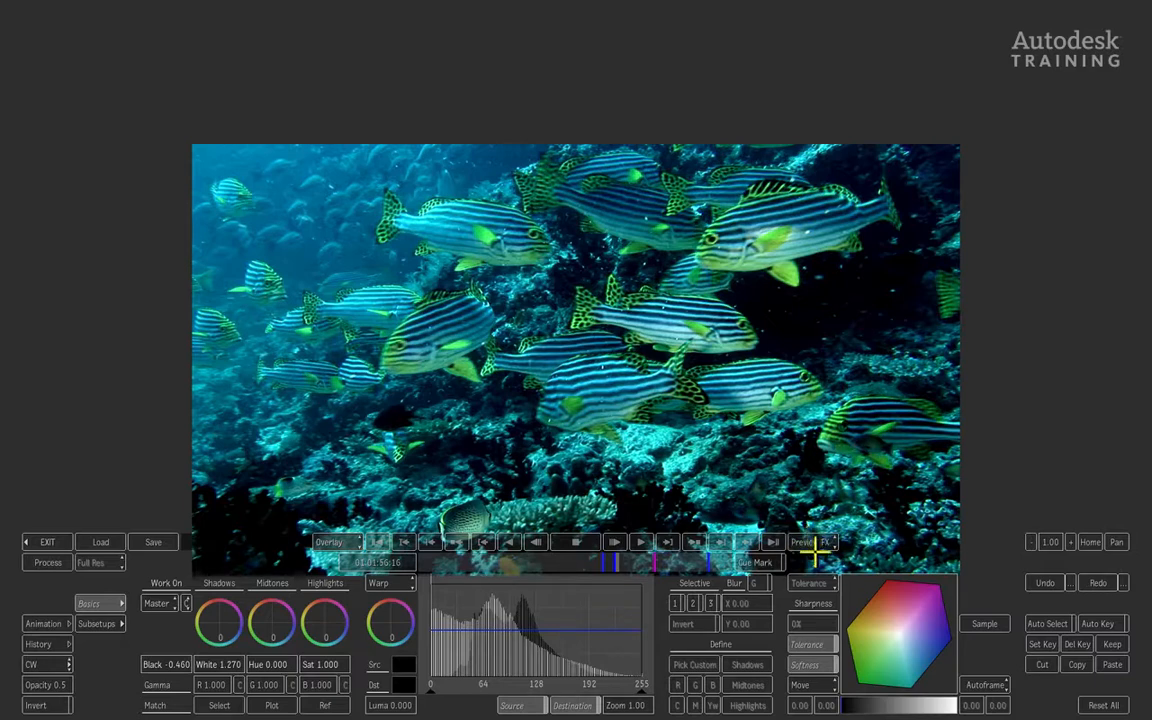
{"action": "left_click", "coordinate": [800, 540]}
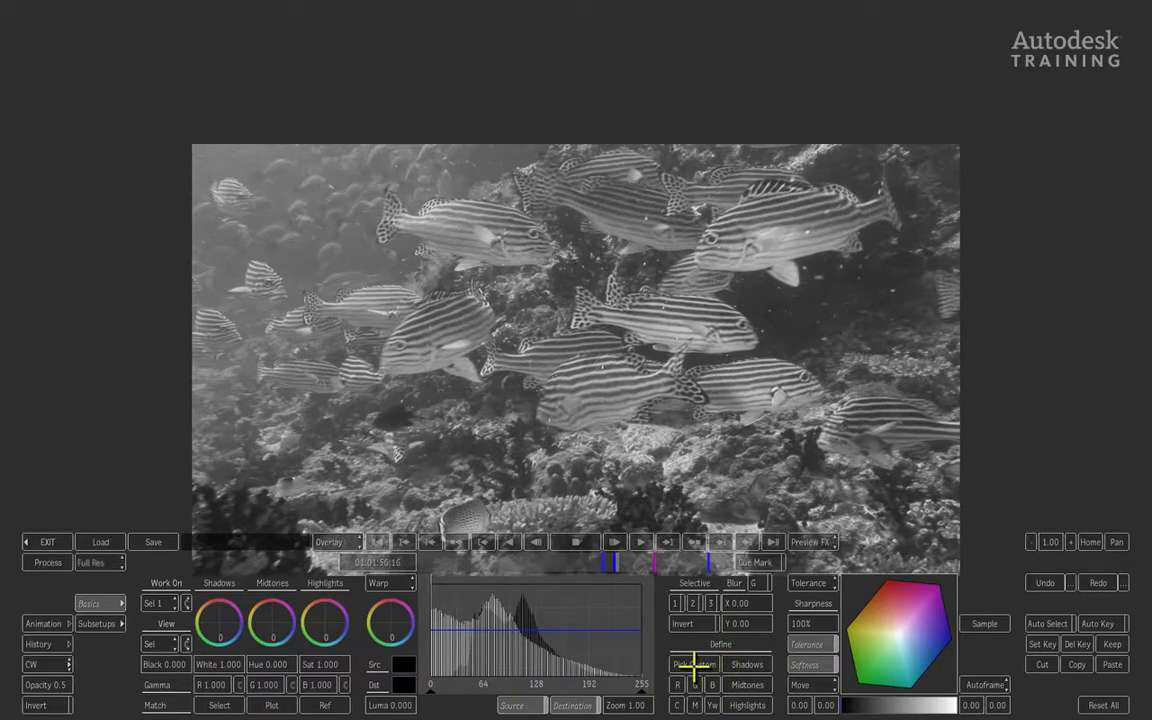
{"action": "mouse_move", "coordinate": [940, 476]}
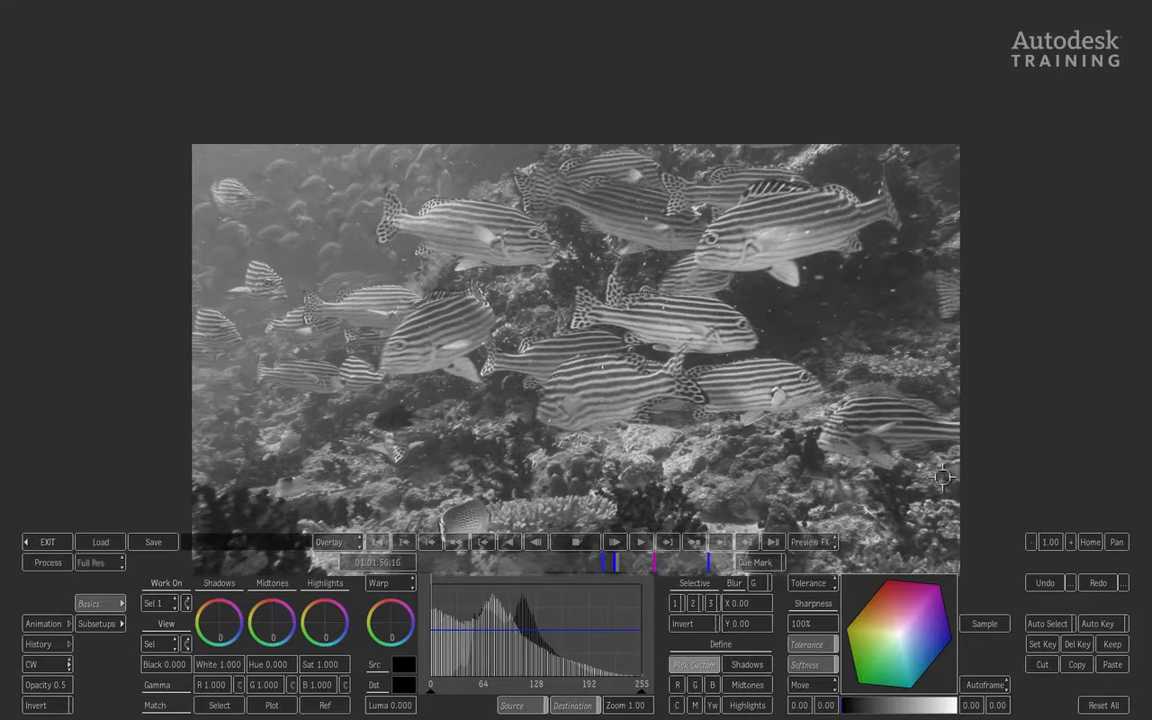
{"action": "mouse_move", "coordinate": [670, 422]}
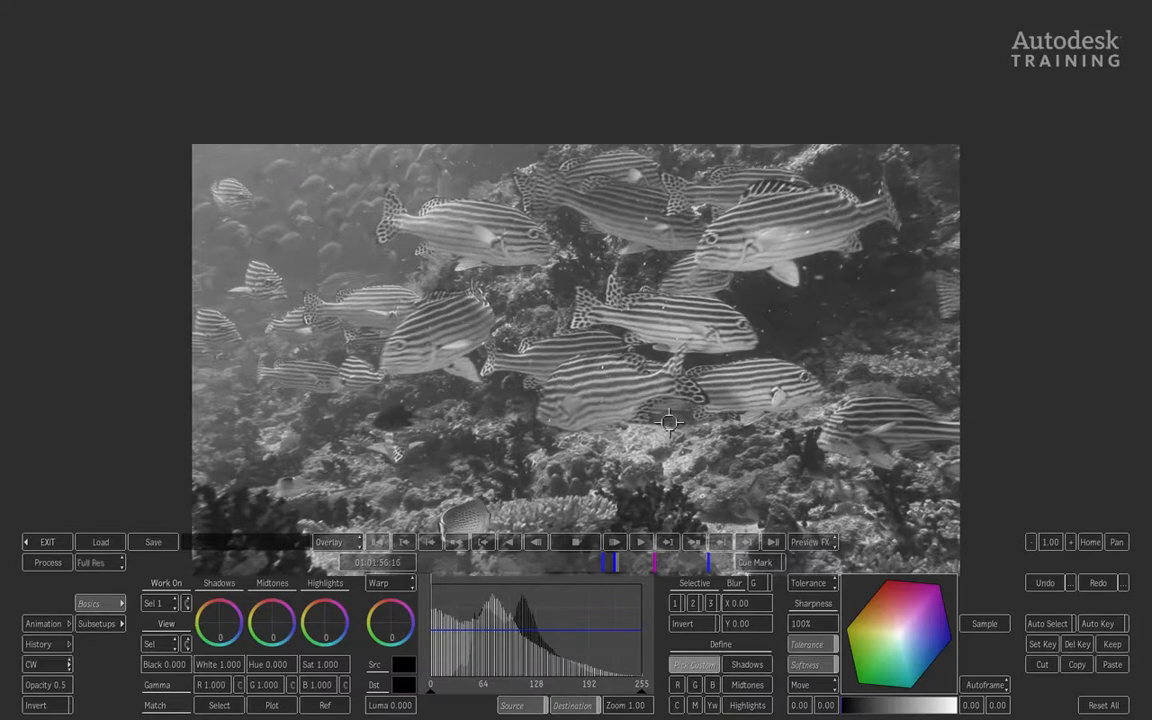
{"action": "mouse_move", "coordinate": [698, 392]}
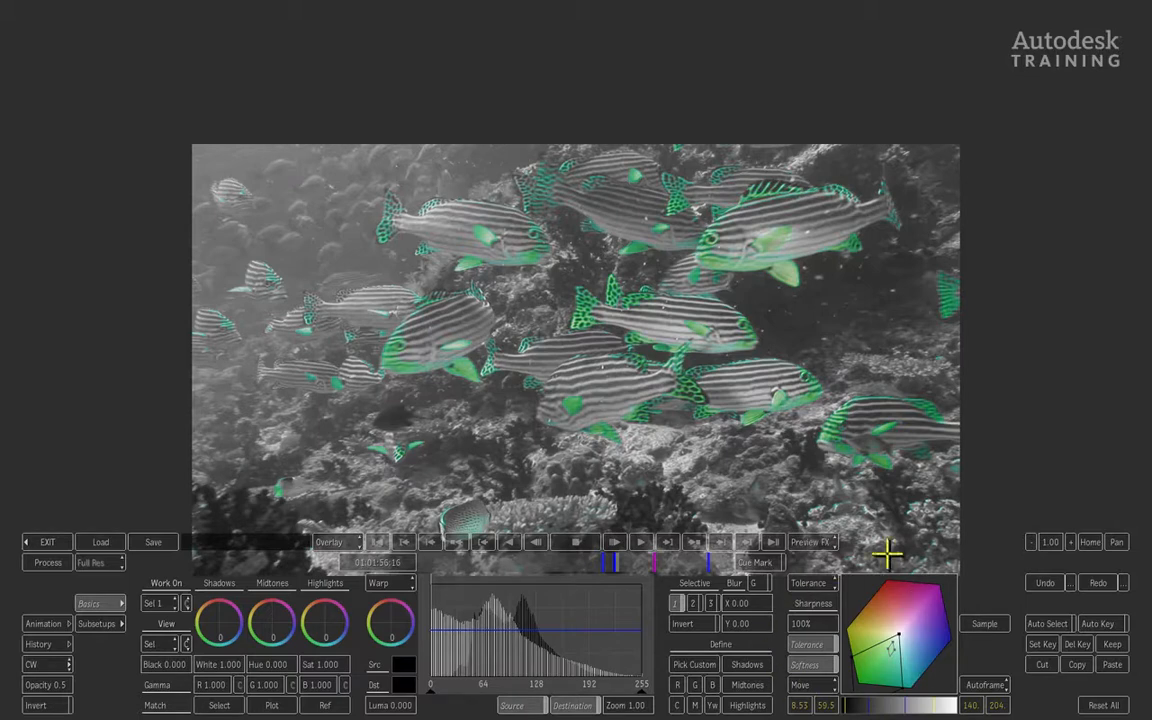
{"action": "mouse_move", "coordinate": [848, 676]}
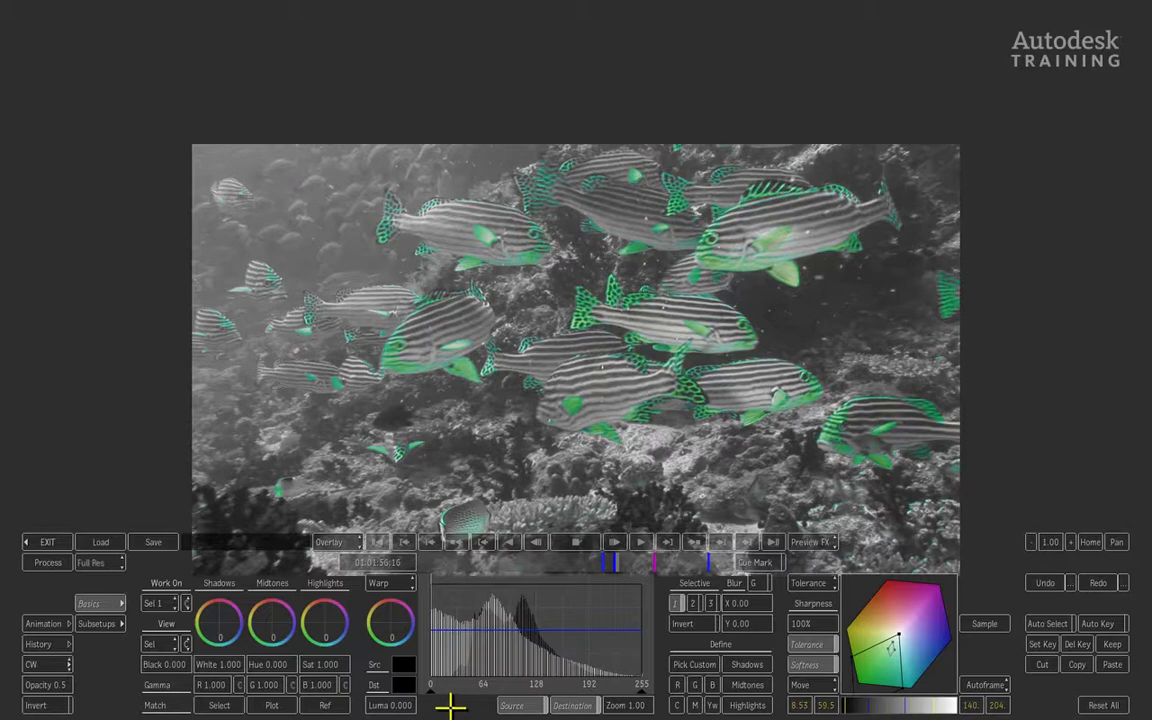
{"action": "mouse_move", "coordinate": [184, 600]}
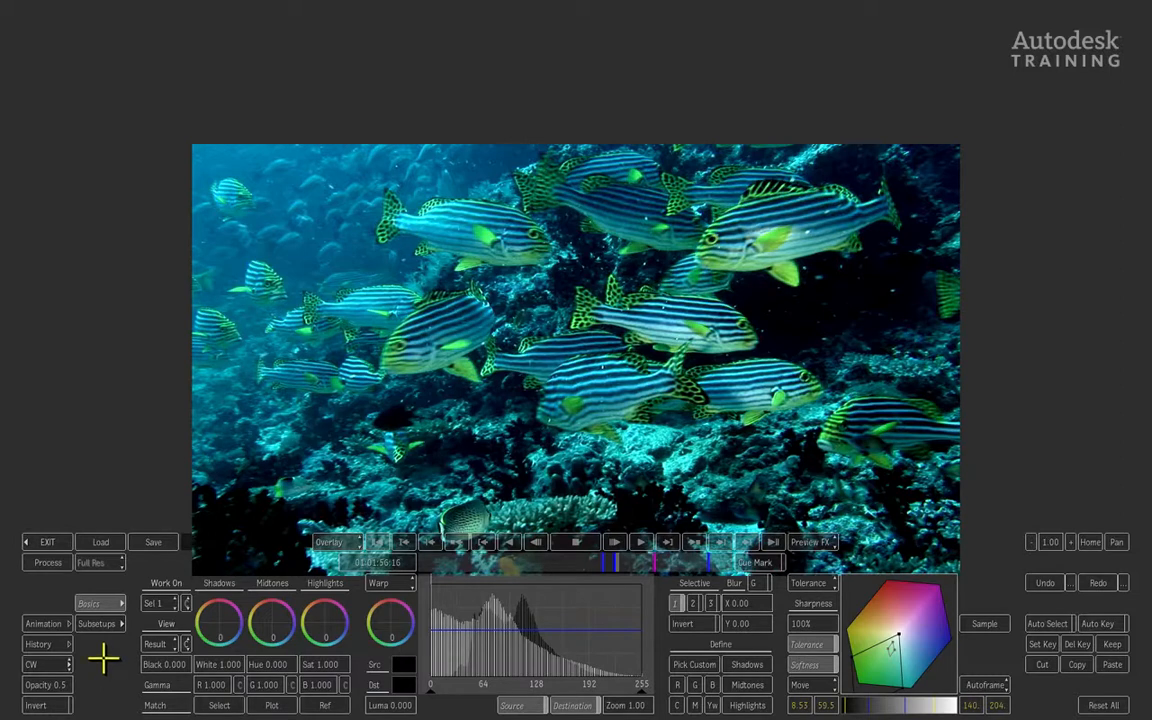
{"action": "mouse_move", "coordinate": [312, 590]}
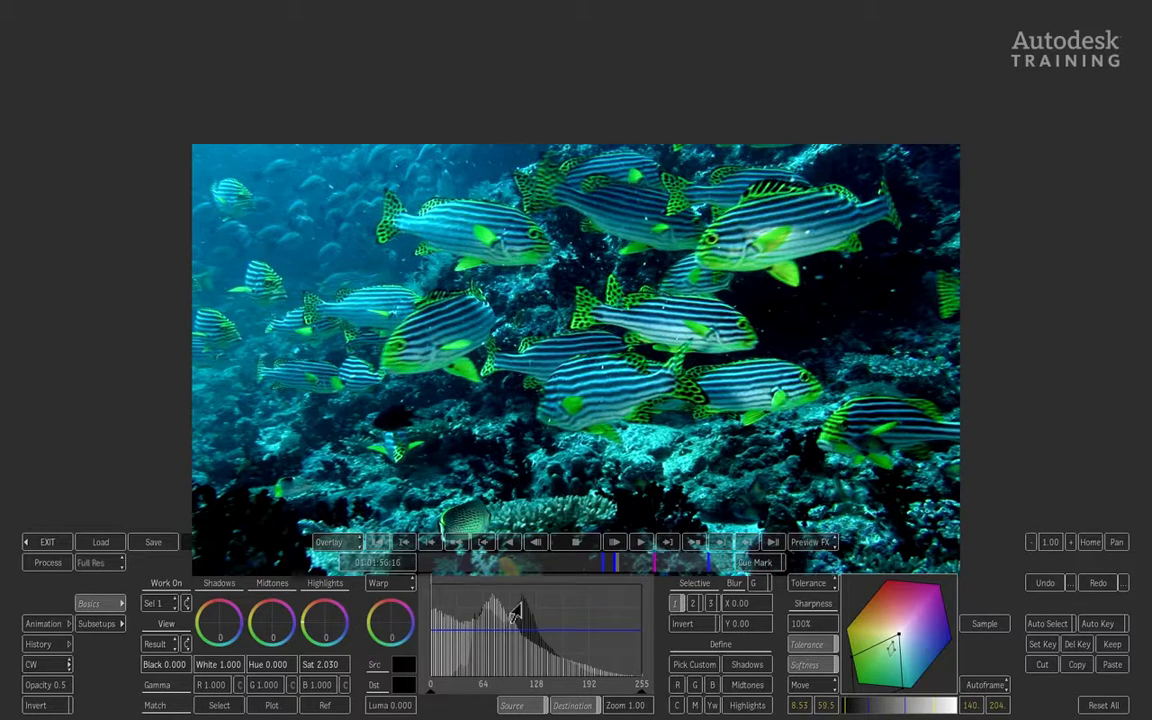
{"action": "mouse_move", "coordinate": [824, 544]}
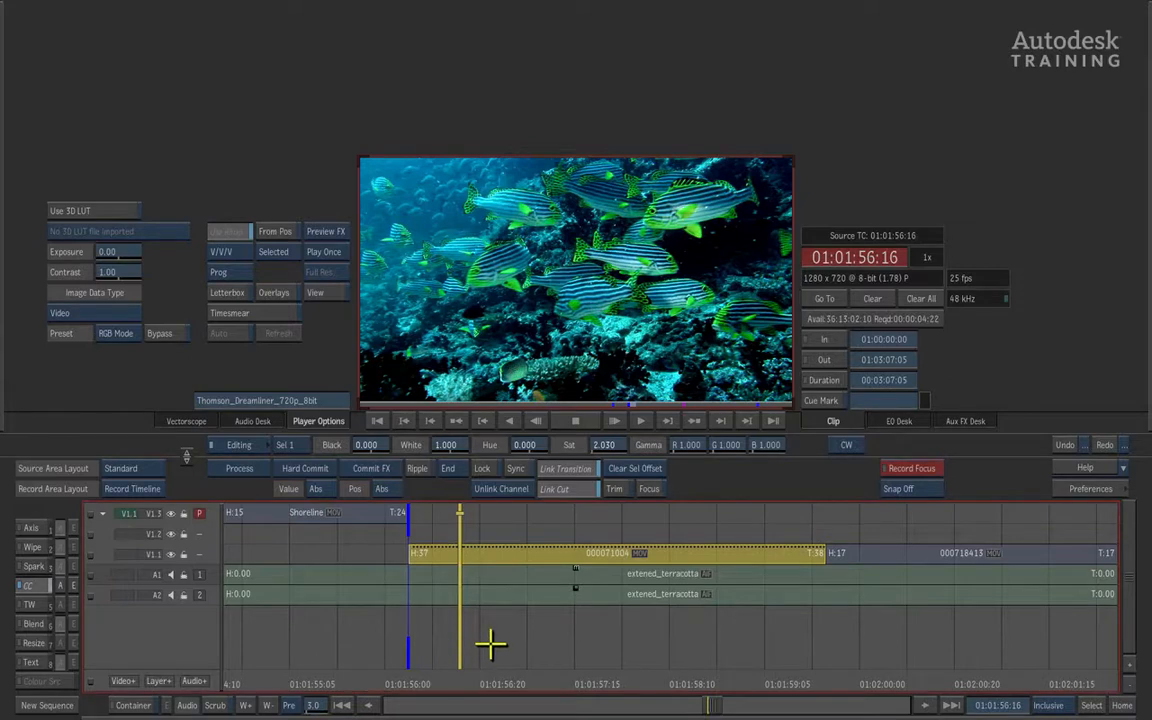
{"action": "mouse_move", "coordinate": [492, 632]}
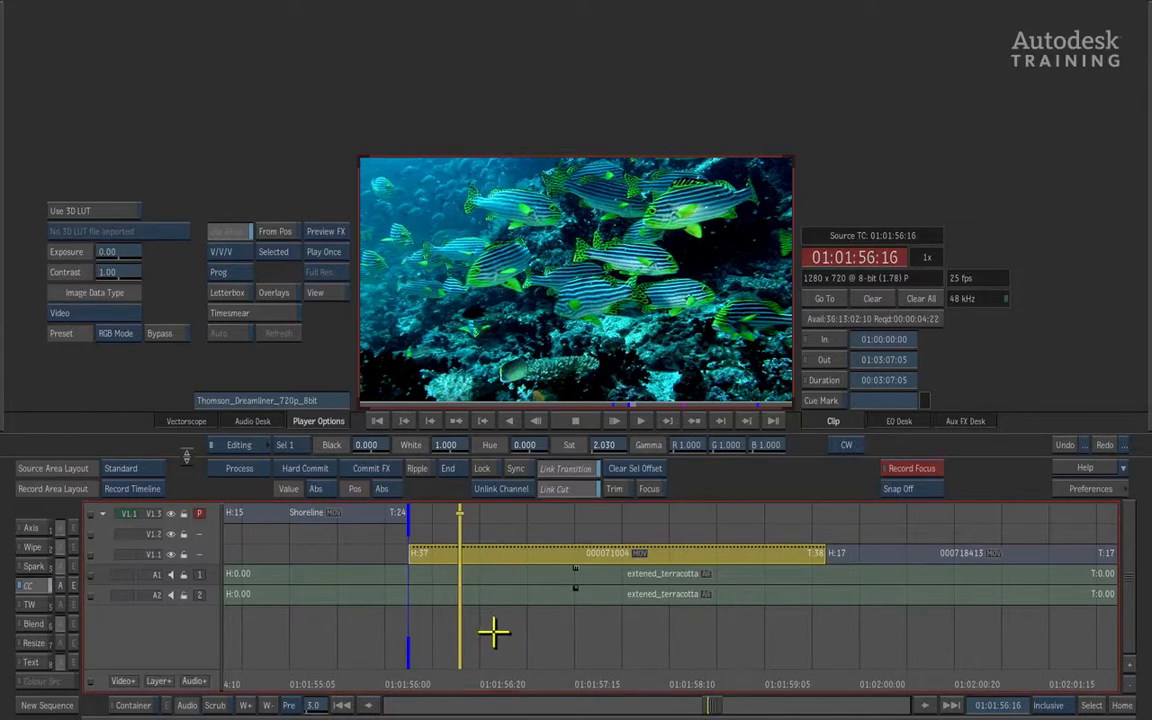
Step: Jump with Alt+L to the next clip, the turquoise beach shot with bungalows
{"action": "key", "text": "alt+l"}
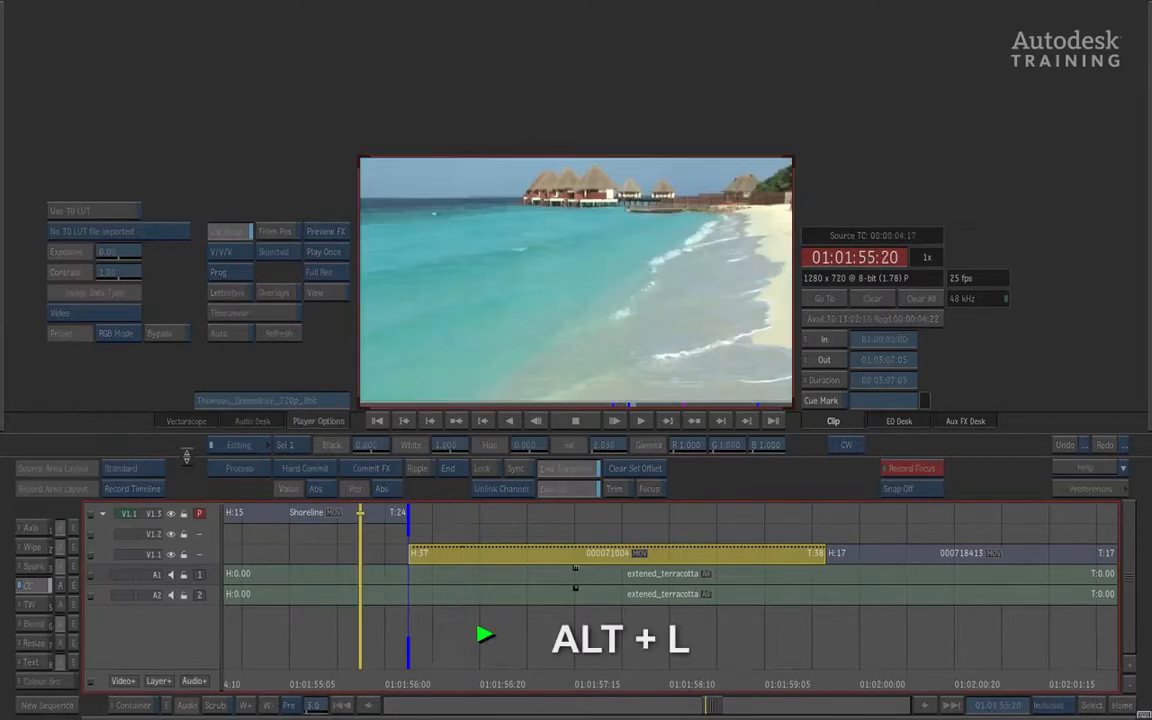